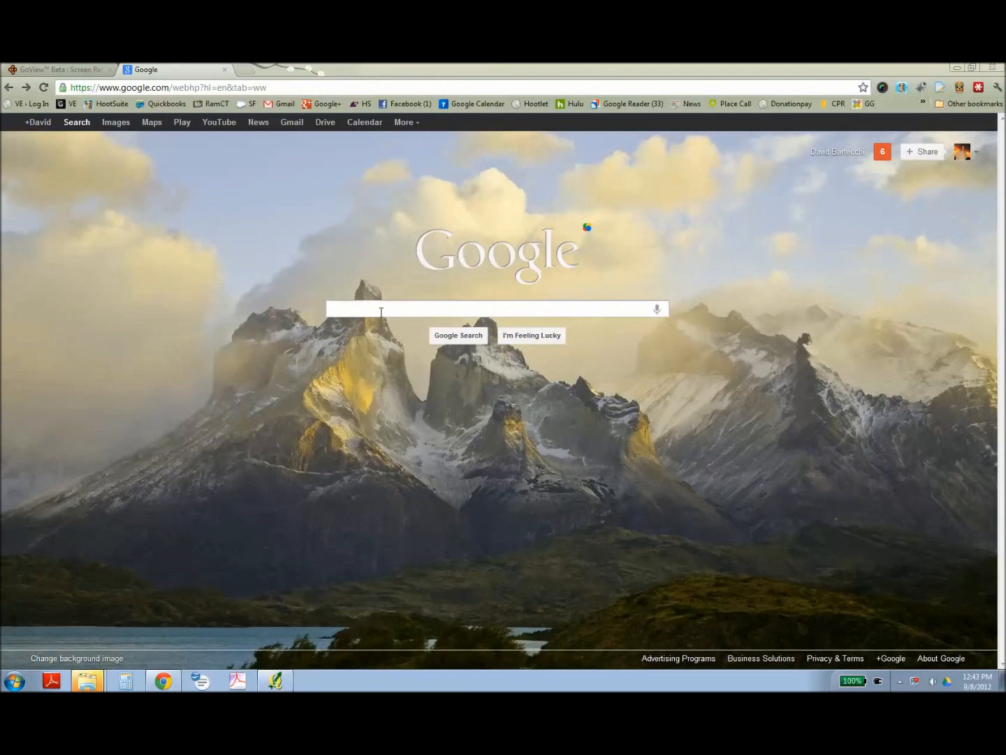
# Search Google for 'Glovi' and go to the GloVis site from the suggestions
pyautogui.write('Glovi')
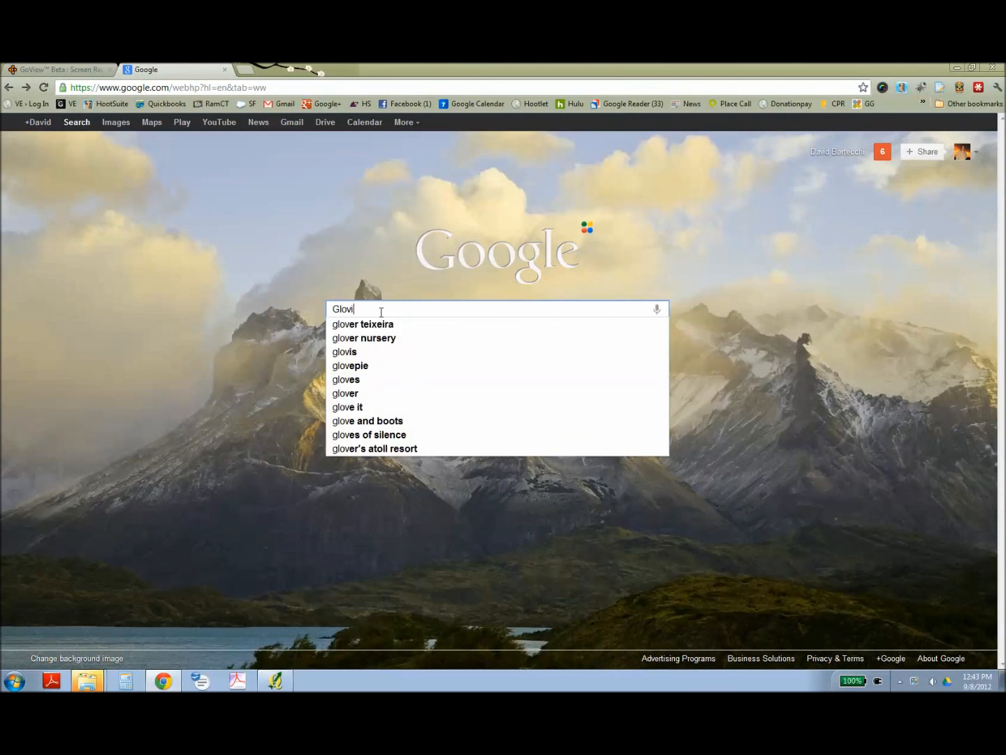
pyautogui.click(345, 351)
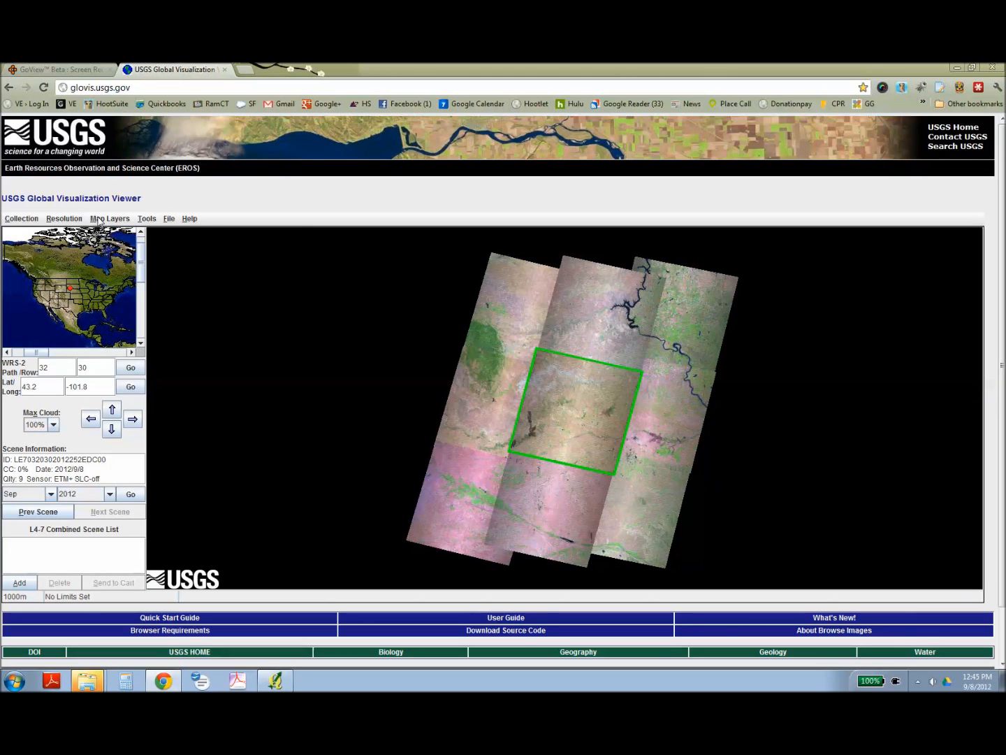
pyautogui.moveTo(92, 266)
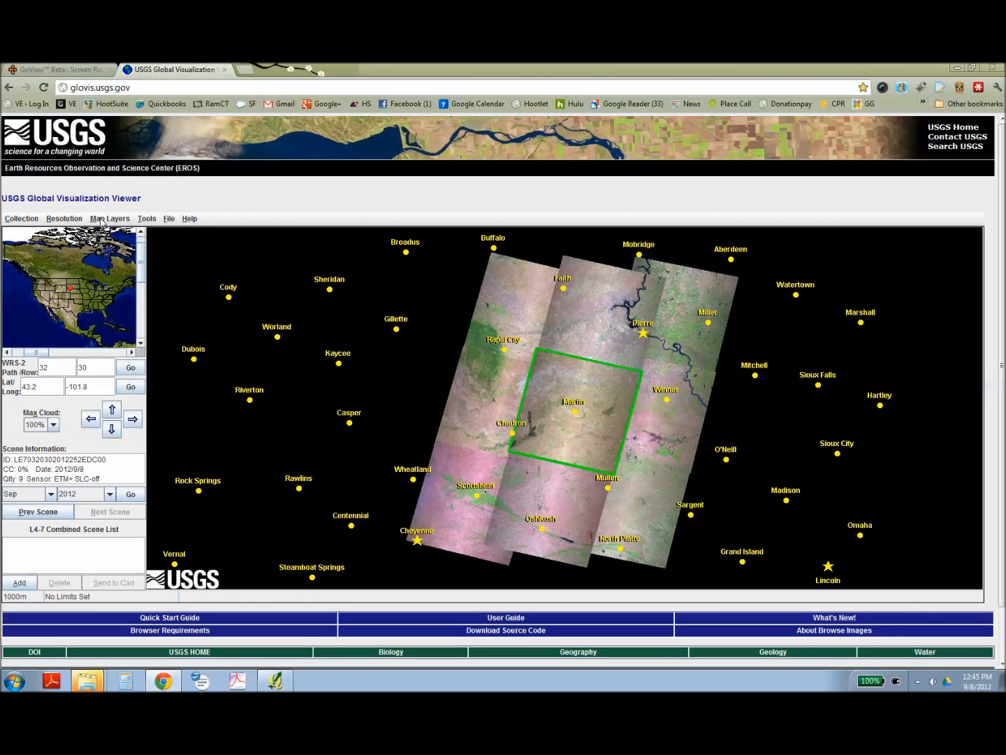
# Turn on the Cities and Admin Boundaries map layers over the Landsat scenes
pyautogui.click(109, 218)
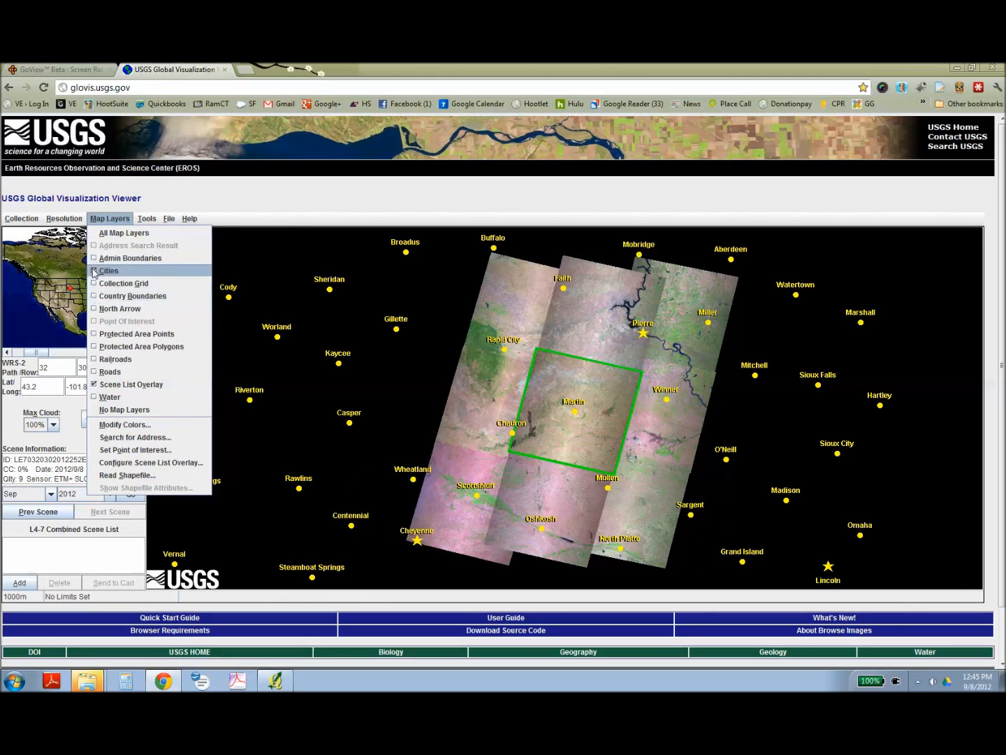
pyautogui.click(110, 270)
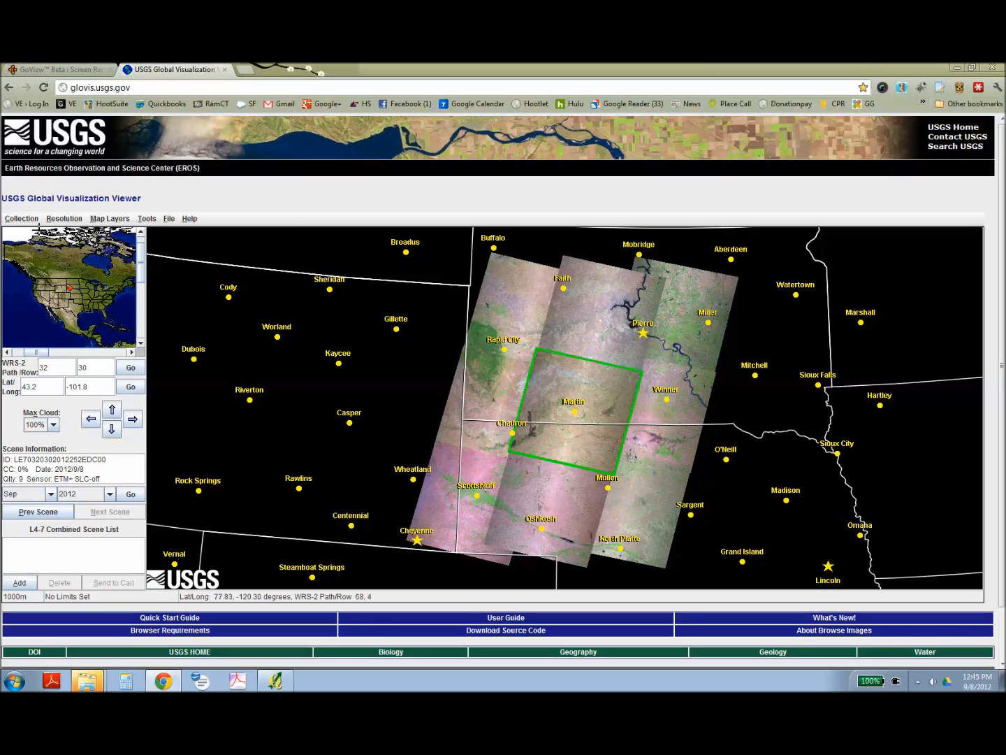
pyautogui.click(21, 218)
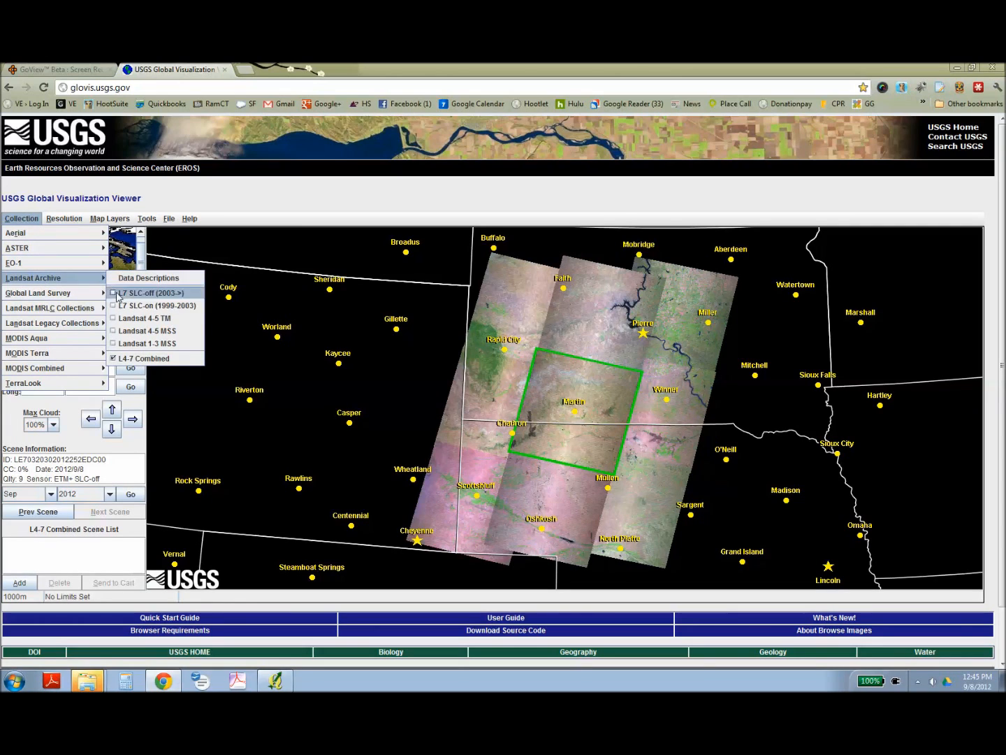
# Switch to the Landsat 4-5 TM collection and step forward to the 2012/4/25 scene
pyautogui.click(145, 318)
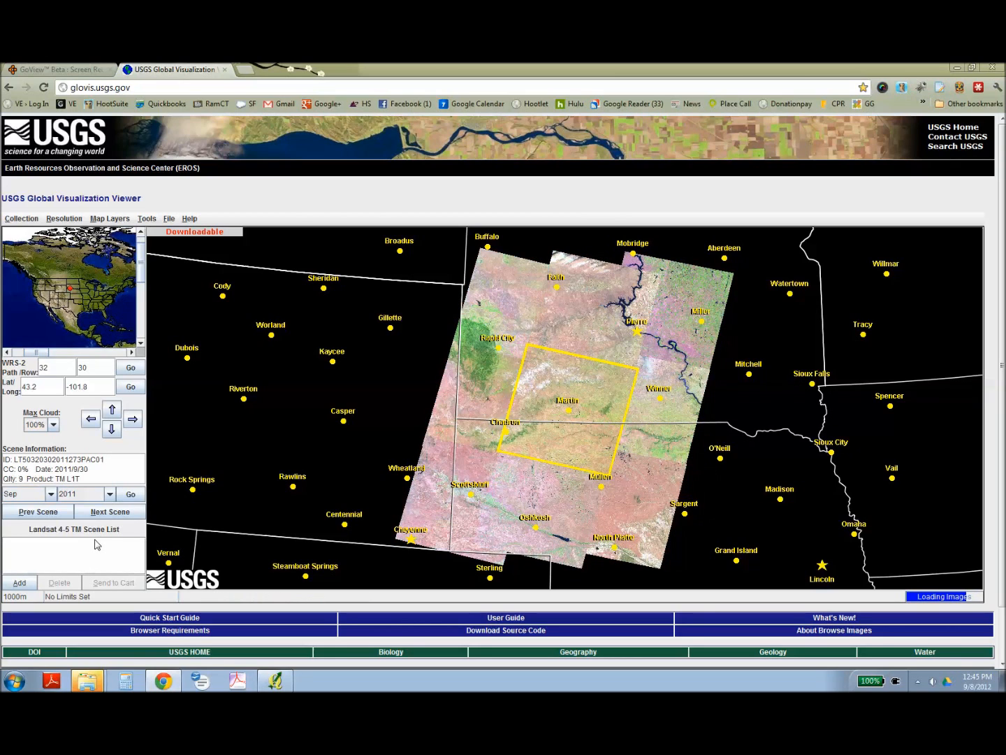
pyautogui.click(110, 512)
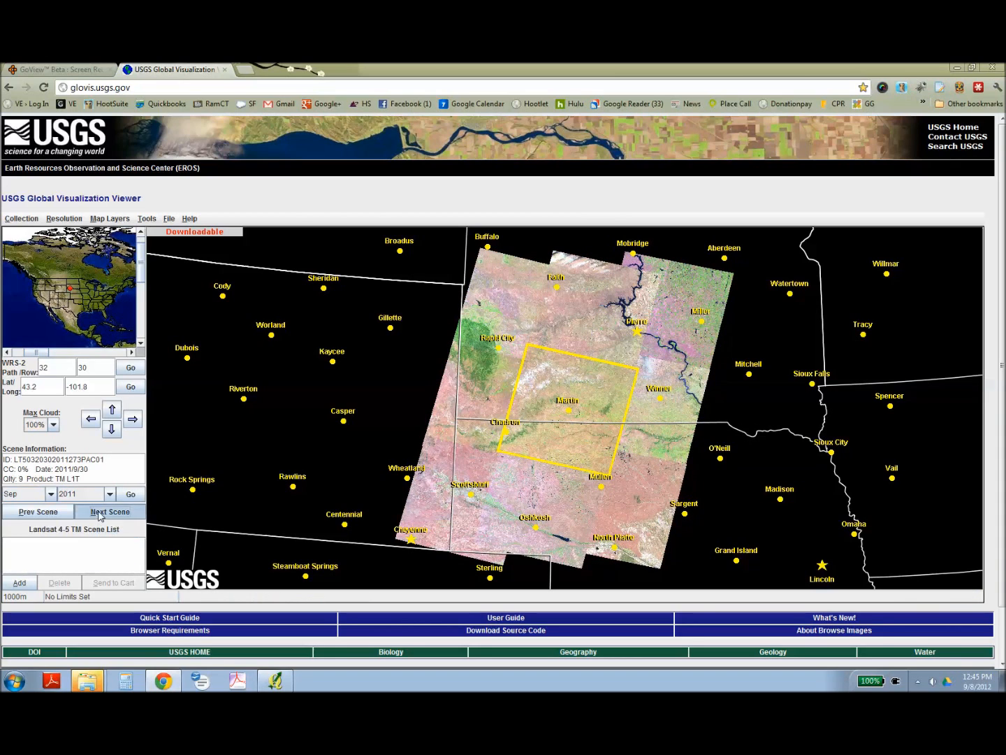
pyautogui.click(109, 512)
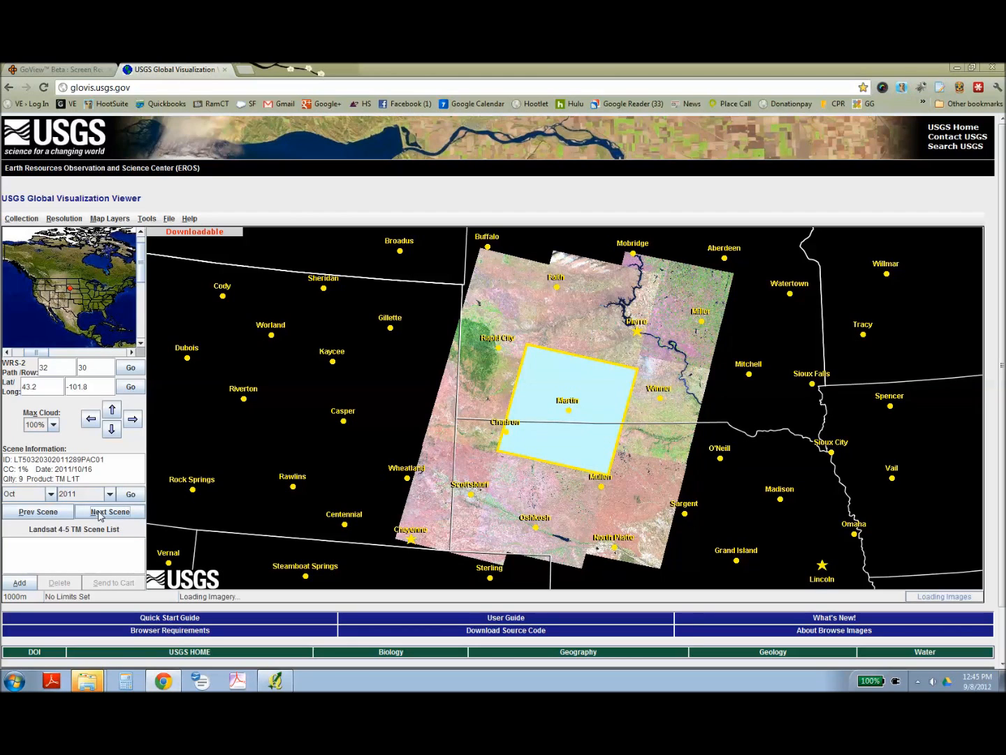
pyautogui.click(110, 511)
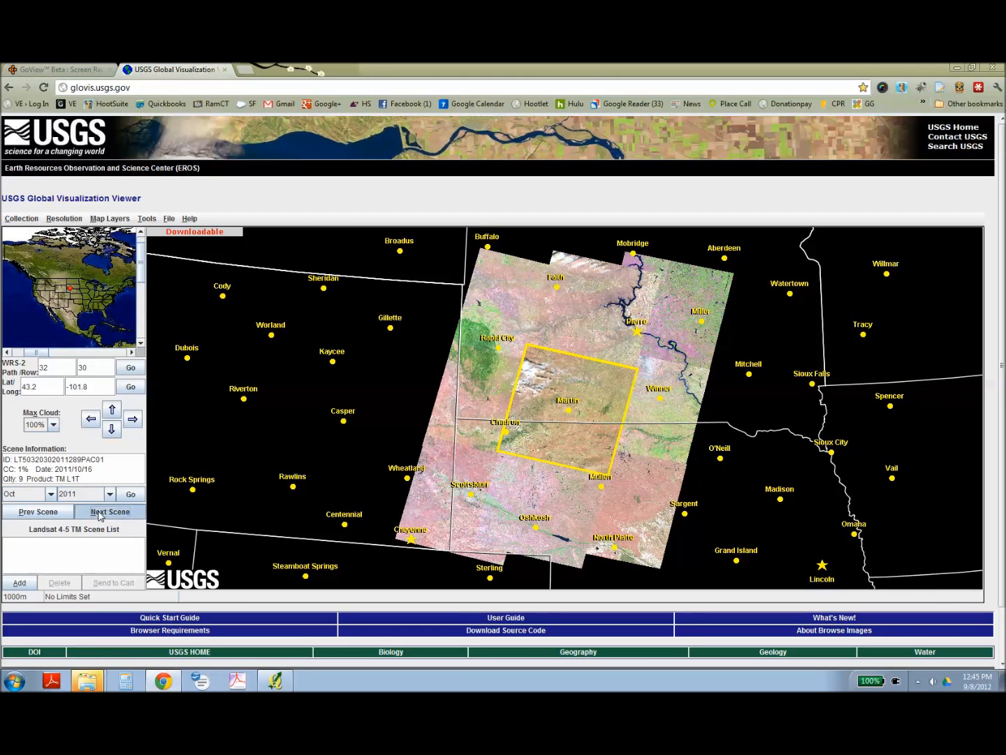
pyautogui.click(110, 511)
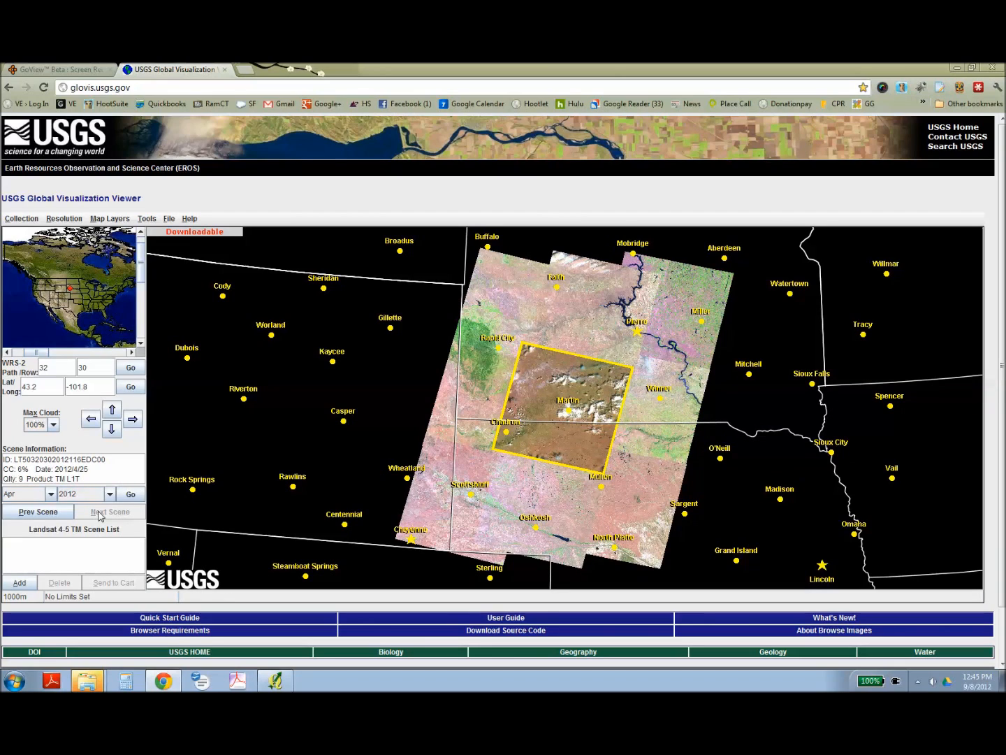
pyautogui.click(19, 582)
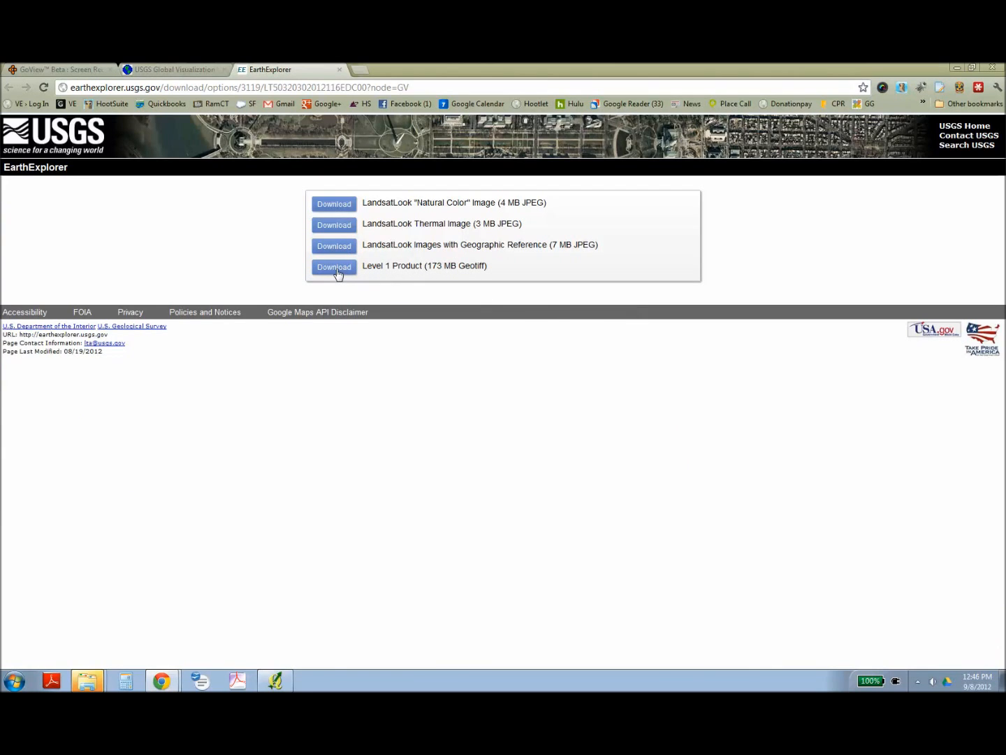
pyautogui.moveTo(334, 267)
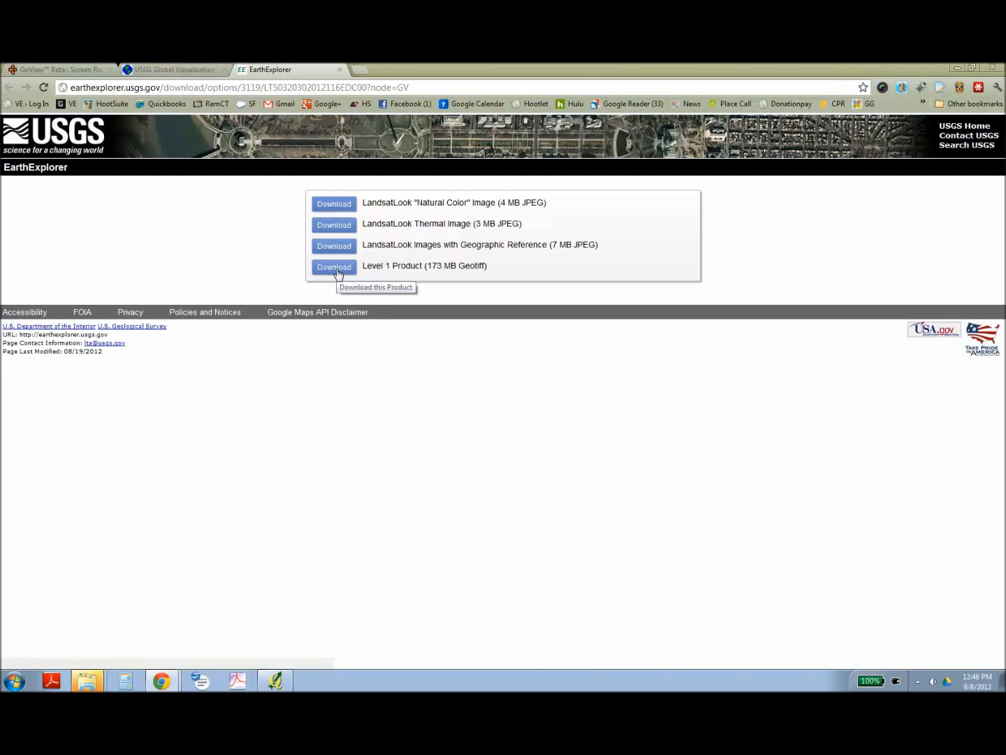
# Download the Level 1 Product as a 173 MB GeoTIFF
pyautogui.click(333, 266)
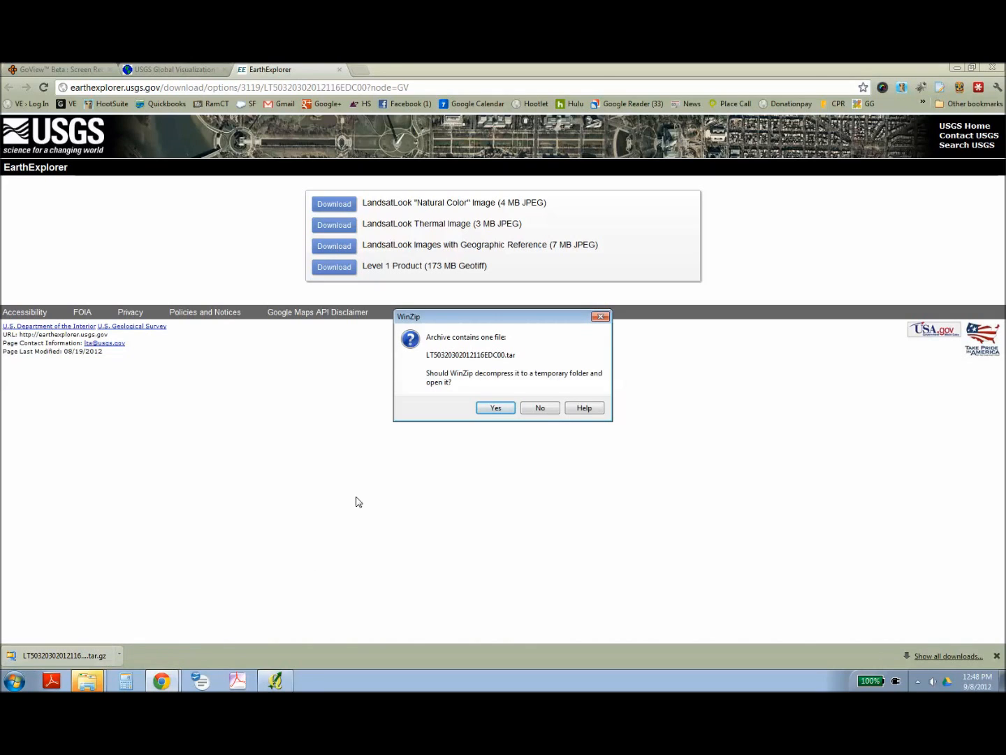
# Accept WinZip's prompt to decompress the tar archive and view its band files
pyautogui.click(495, 407)
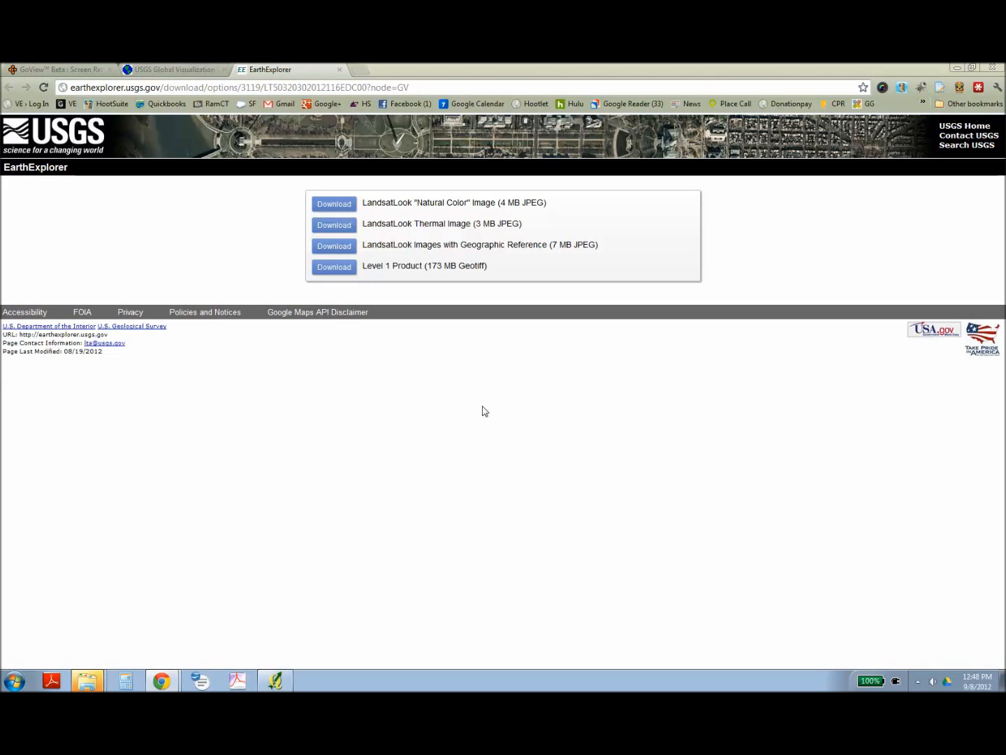
pyautogui.click(333, 267)
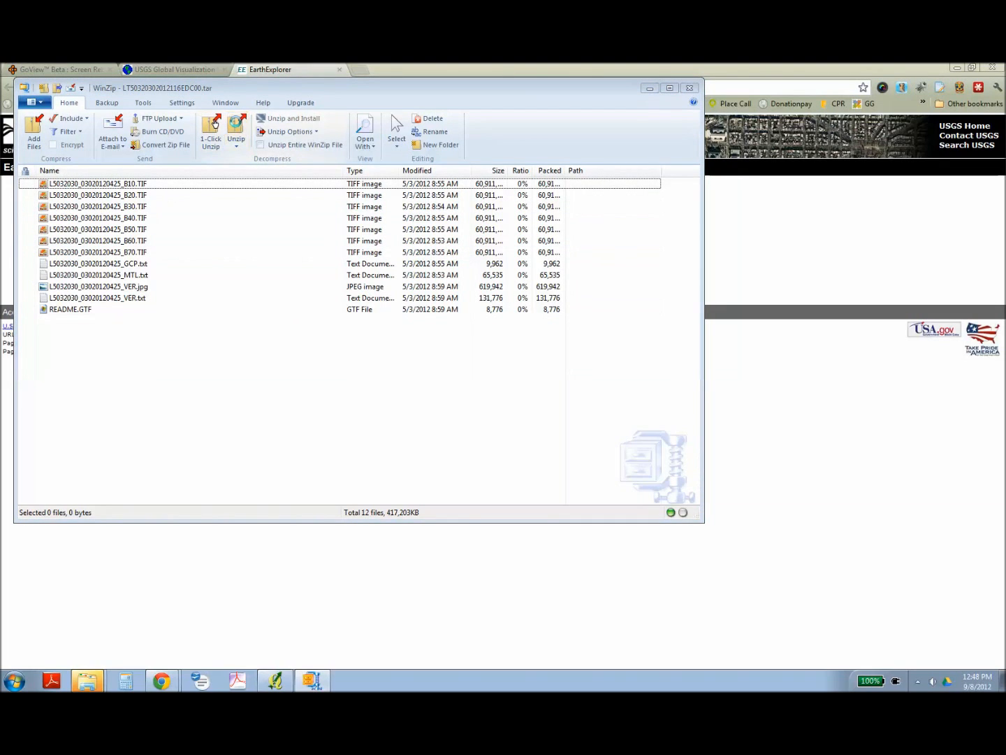
# Unzip the archive into a new 'April 2012 Landsat GeoTiff' folder inside GEoTiff
pyautogui.click(211, 133)
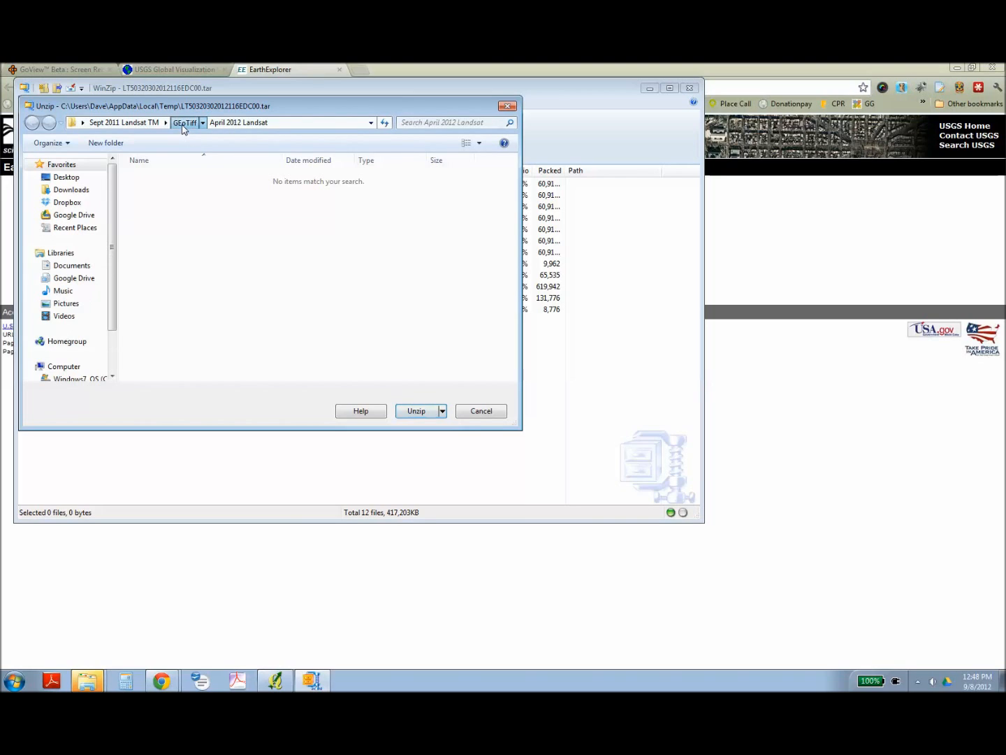
pyautogui.click(185, 122)
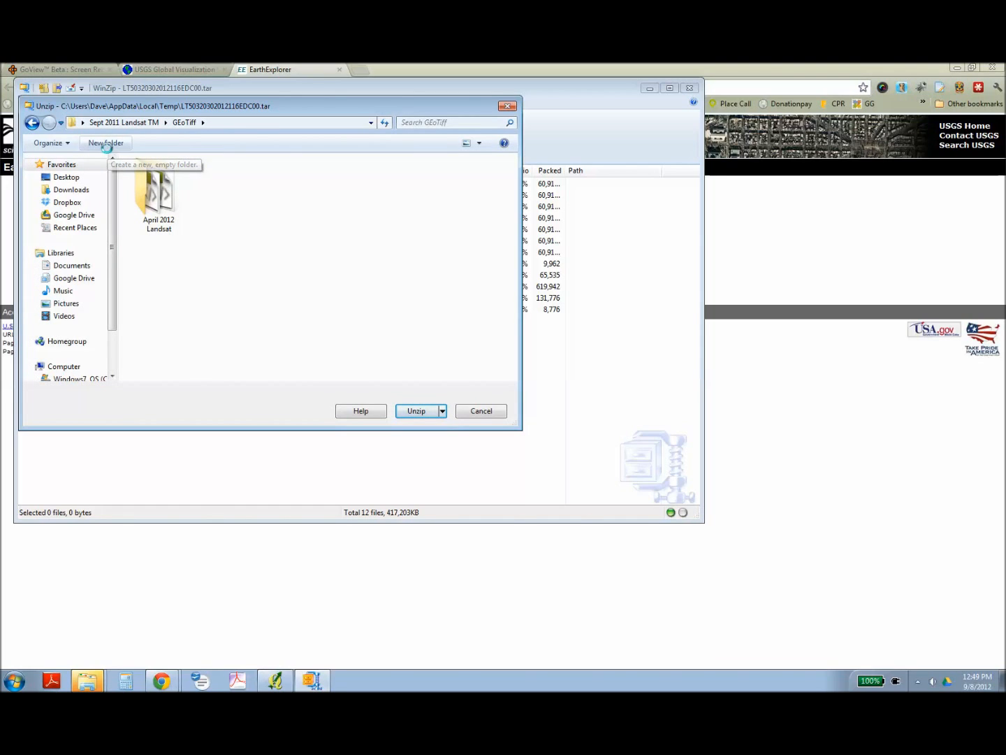
pyautogui.click(106, 143)
pyautogui.write('April 2012 Landsat GeoTiff')
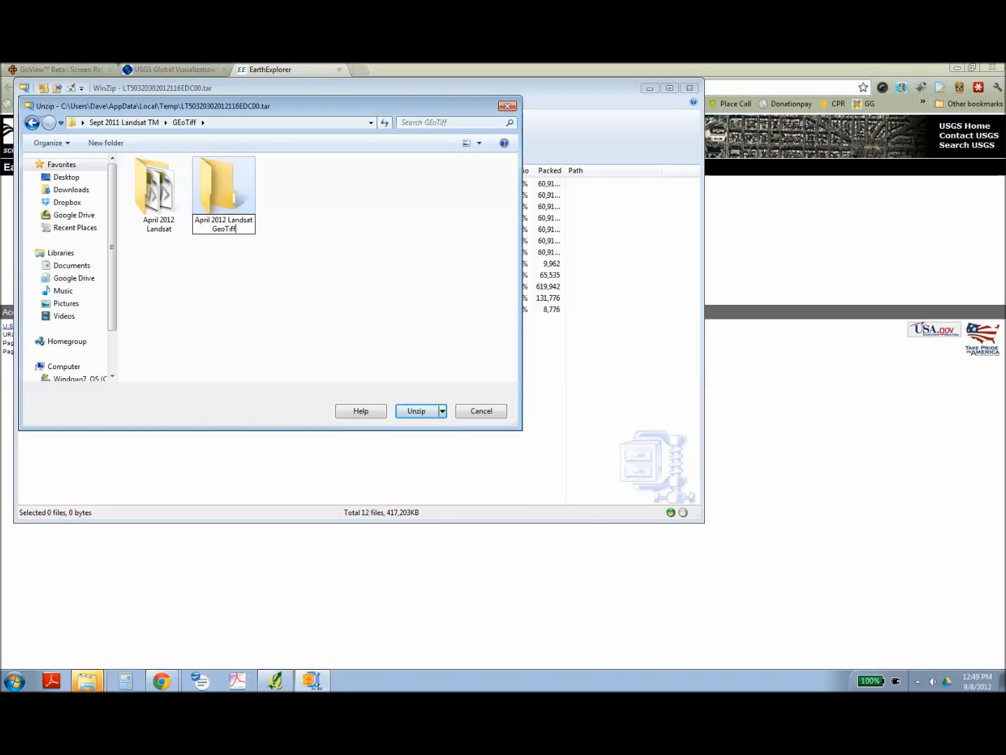
pyautogui.doubleClick(223, 185)
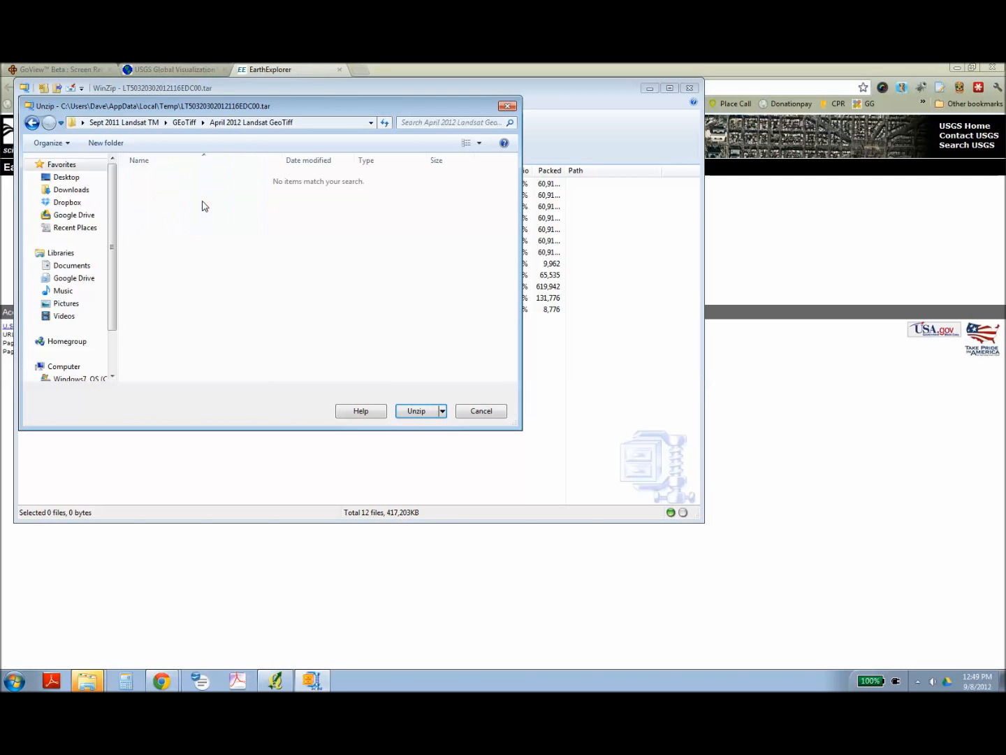
pyautogui.click(415, 410)
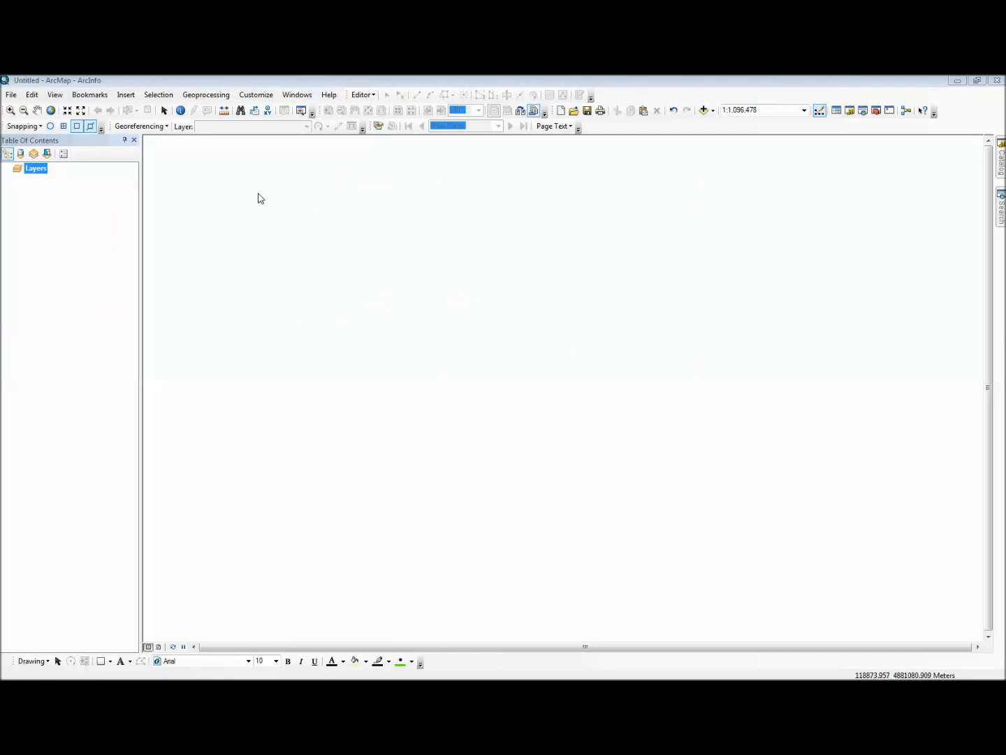
# Open ArcToolbox and expand Data Management Tools > Raster > Raster Processing
pyautogui.click(206, 94)
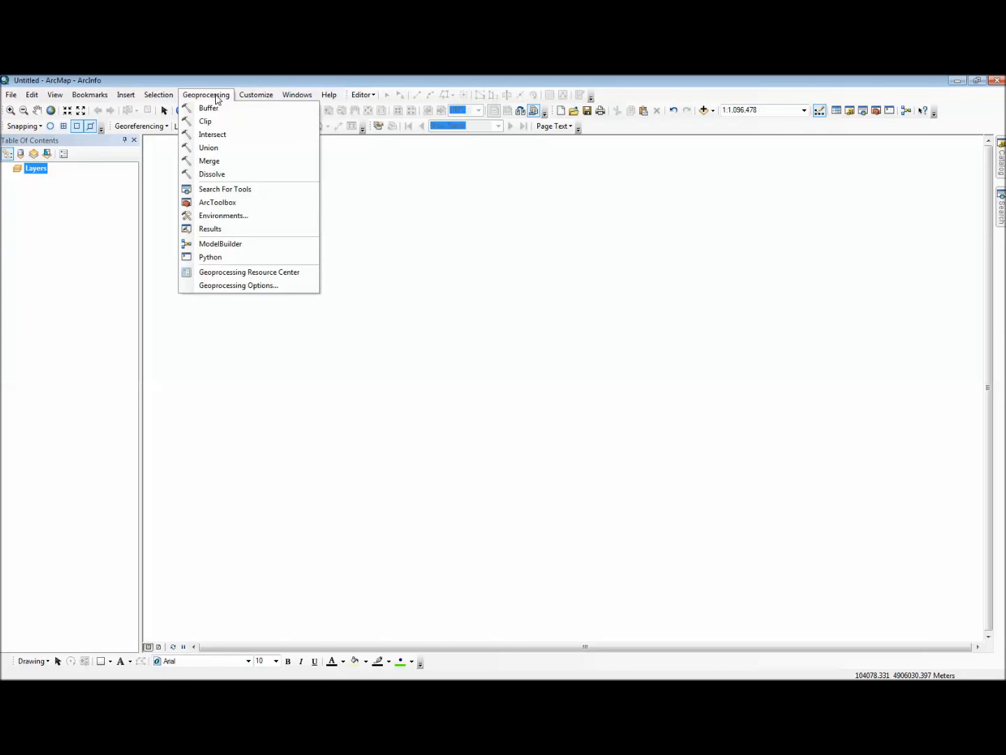
pyautogui.moveTo(217, 202)
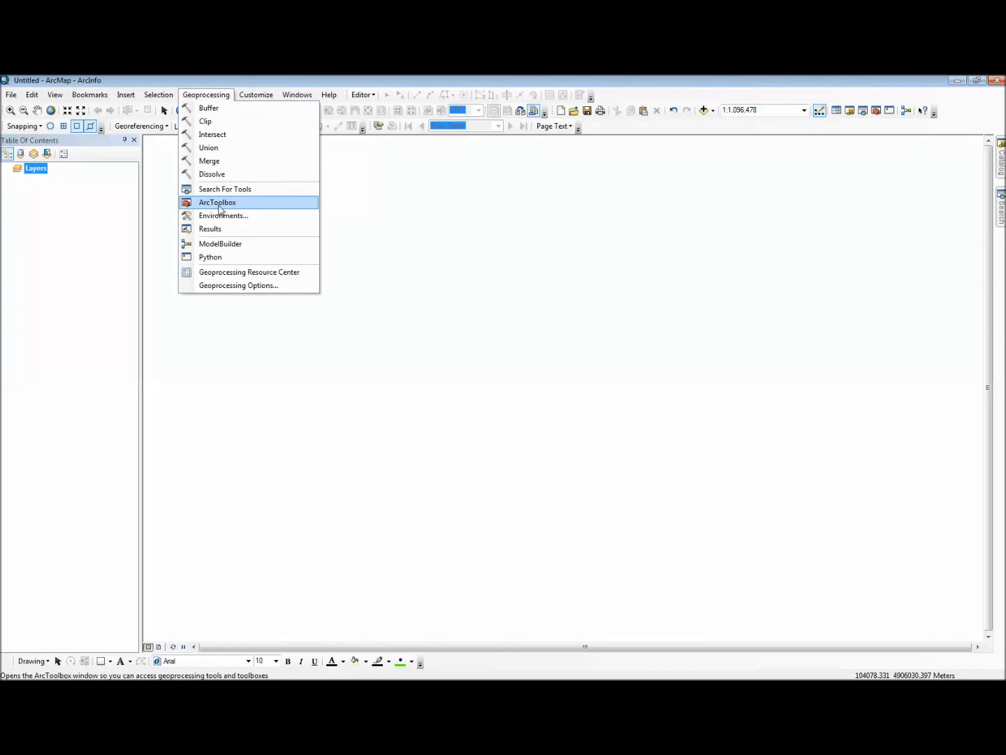
pyautogui.click(217, 202)
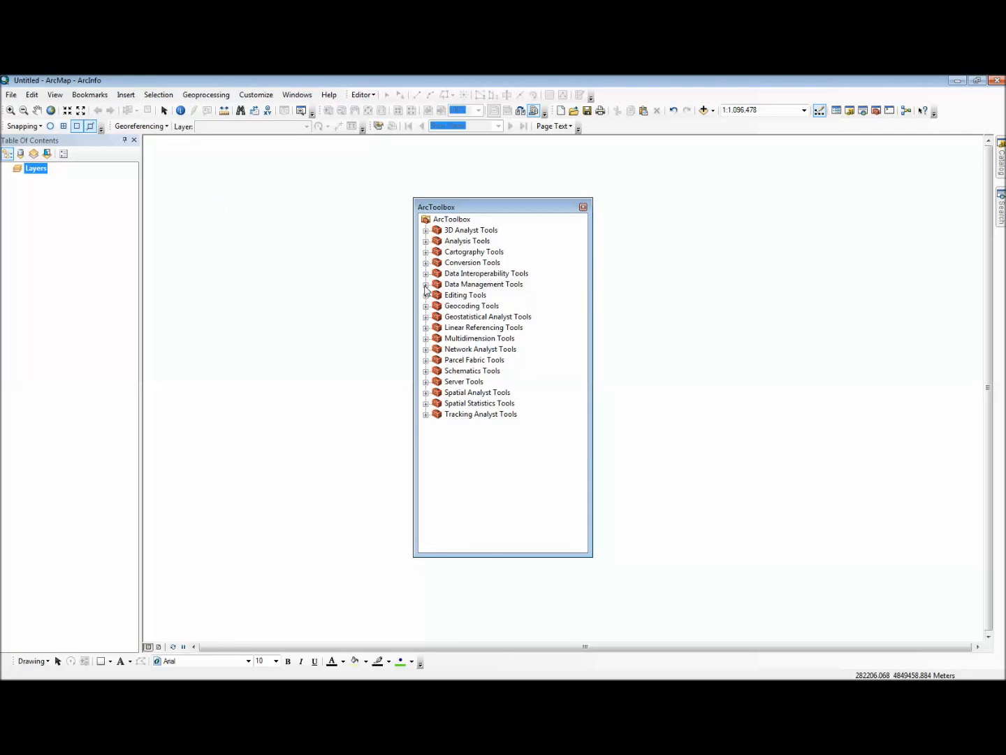
pyautogui.click(426, 283)
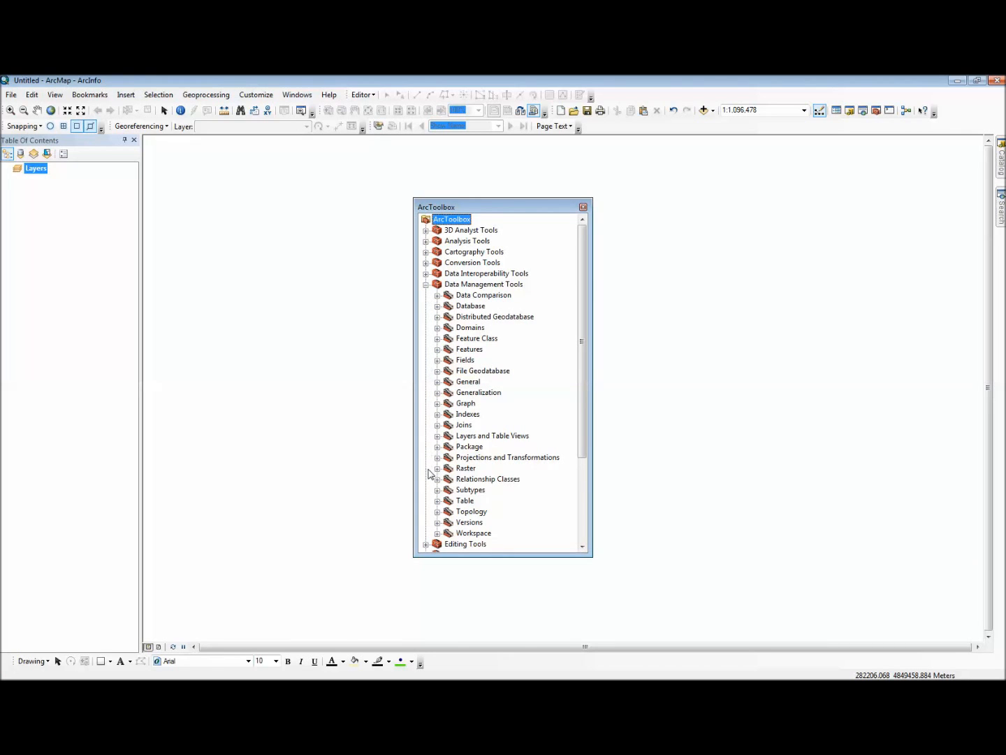
pyautogui.click(437, 467)
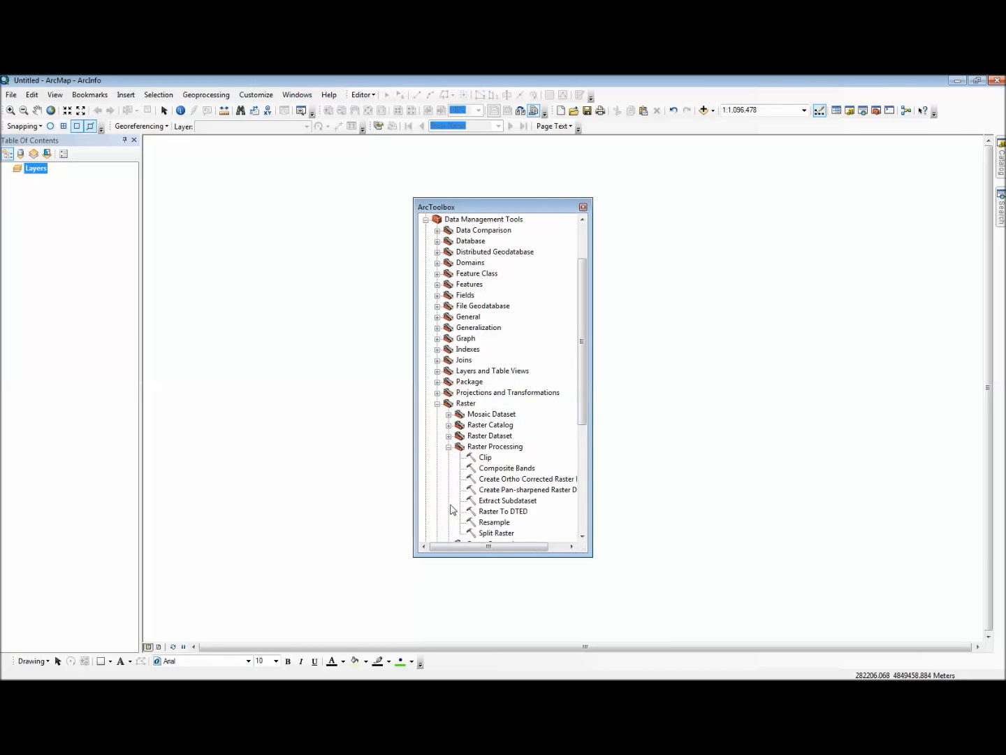
# Open Composite Bands and add band files B10 through B70 from Desktop\Landsat\GEoTiff
pyautogui.click(507, 468)
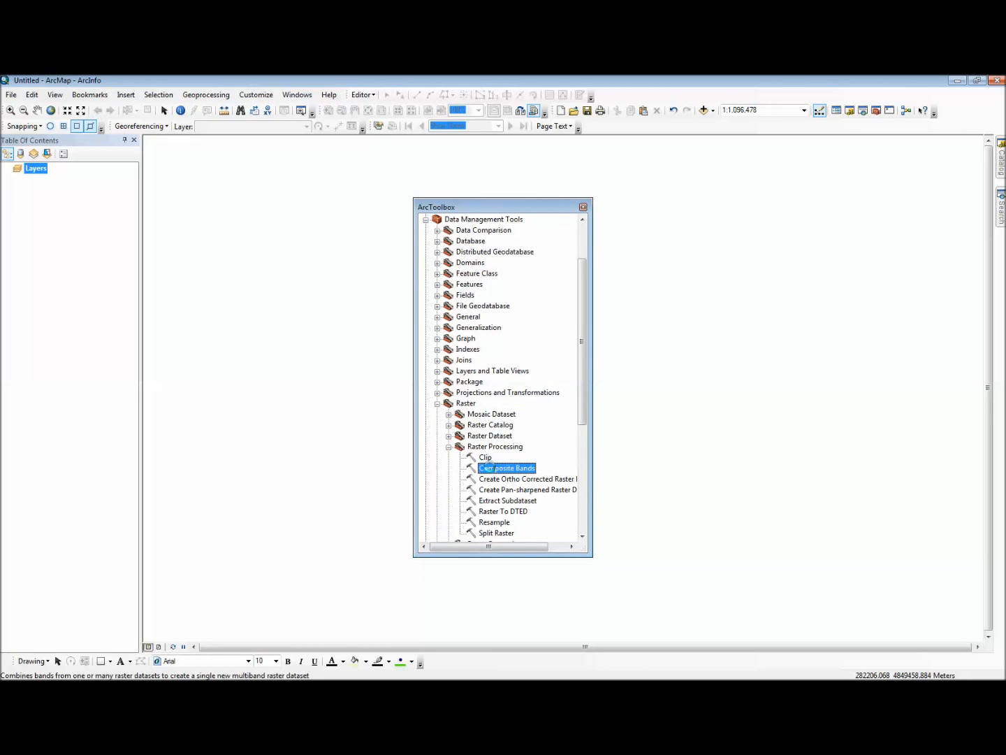
pyautogui.doubleClick(508, 467)
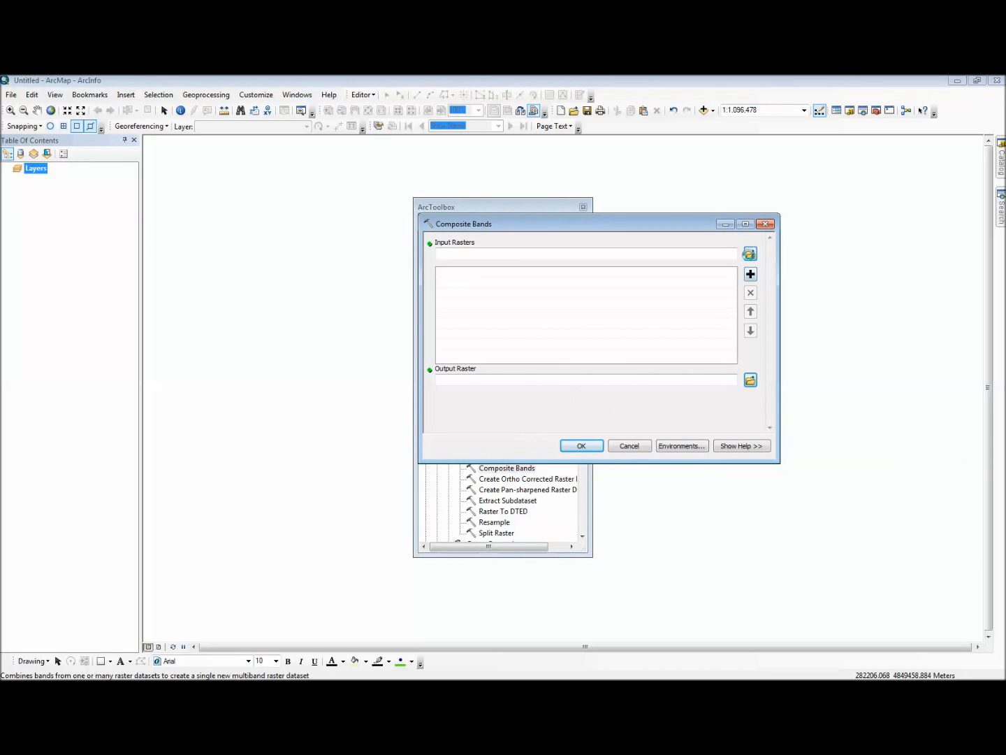
pyautogui.click(750, 253)
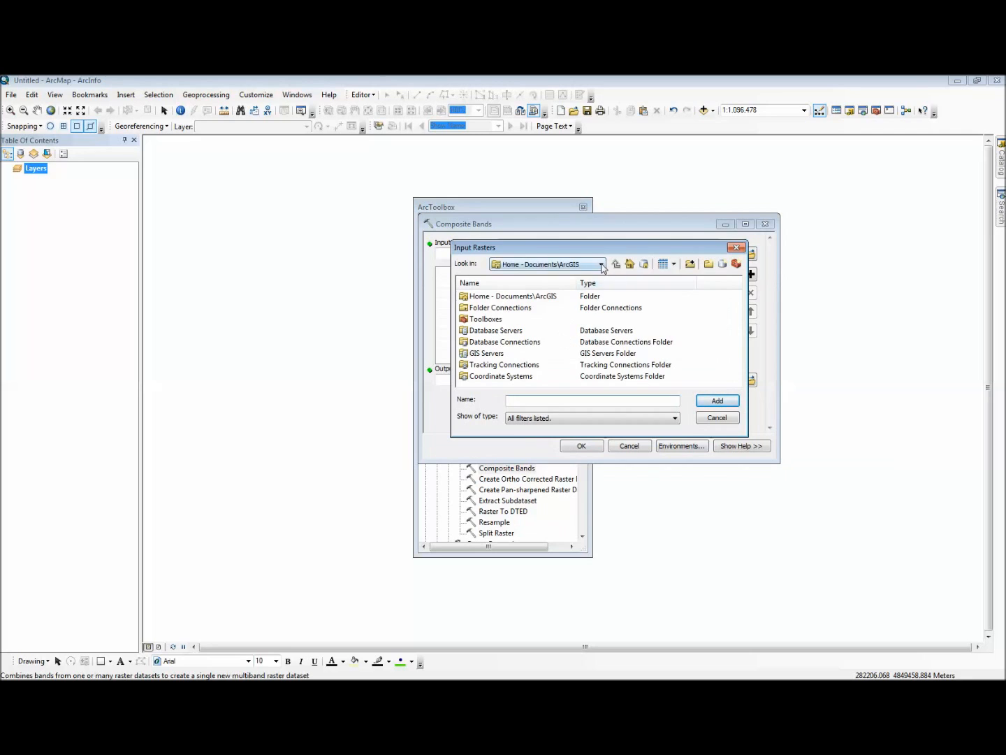
pyautogui.click(599, 263)
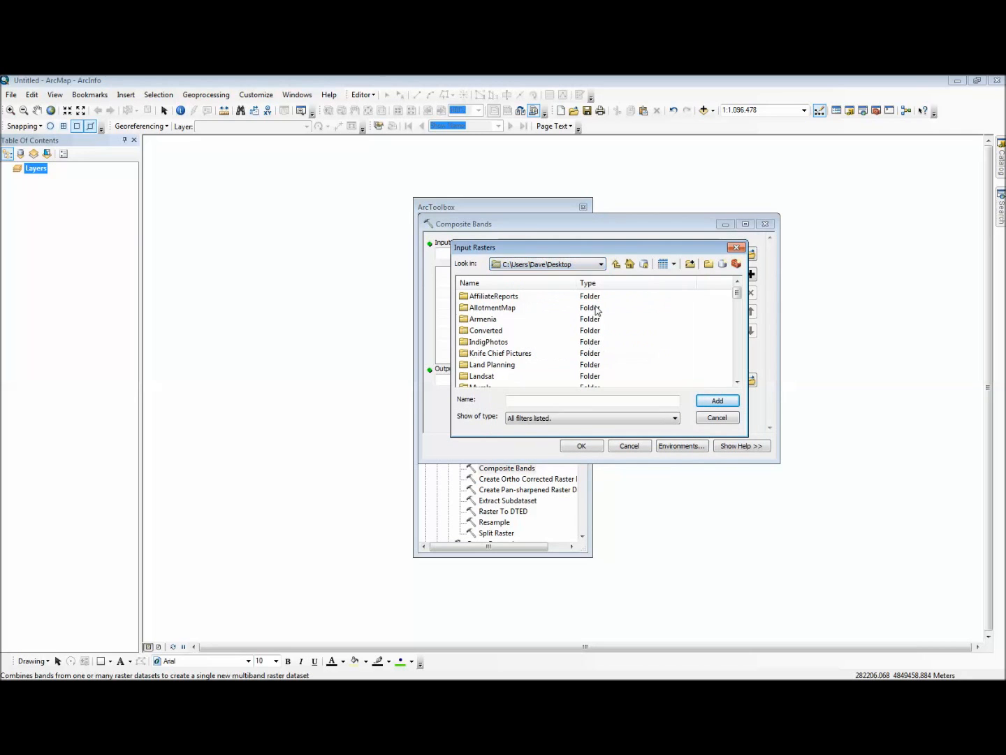
pyautogui.click(482, 376)
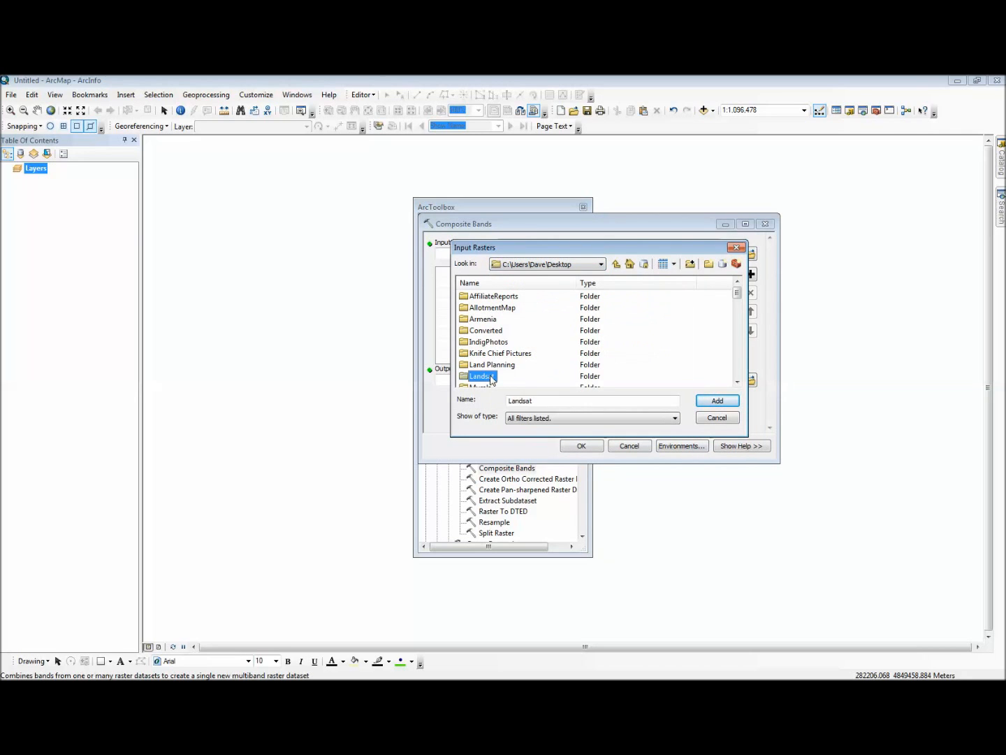
pyautogui.doubleClick(480, 375)
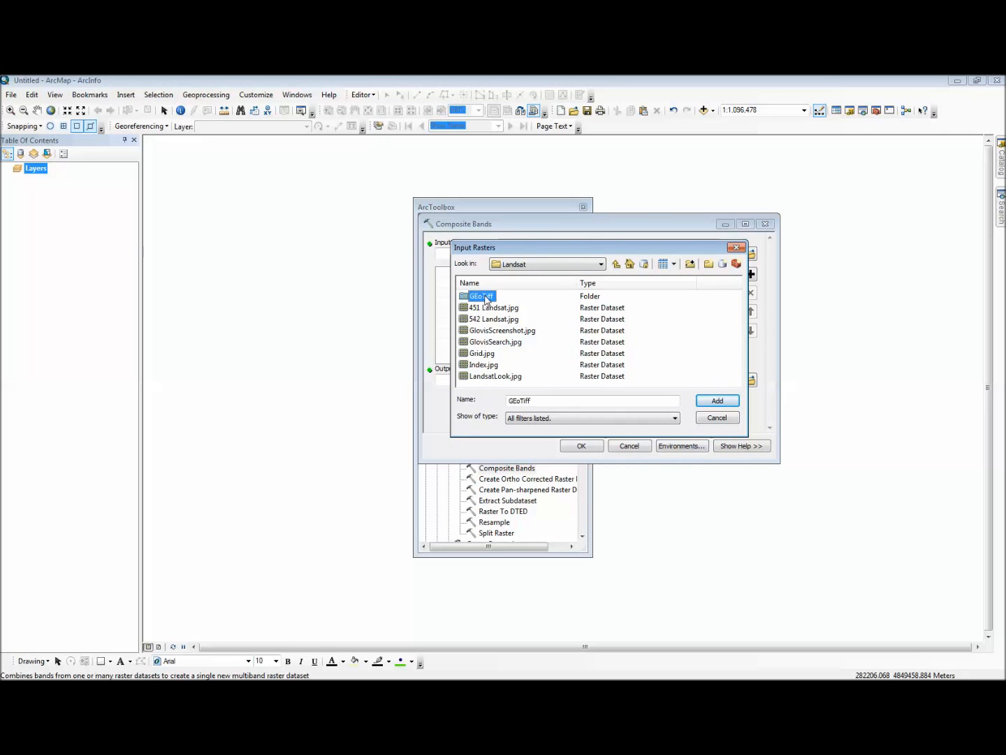
pyautogui.doubleClick(483, 296)
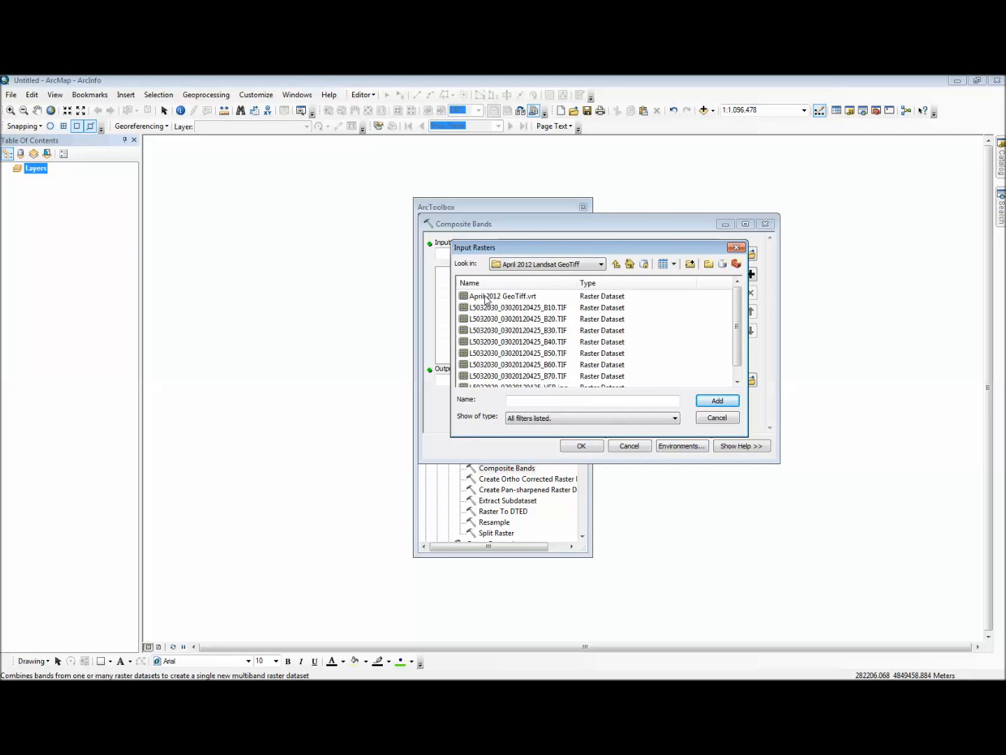
pyautogui.moveTo(514, 308)
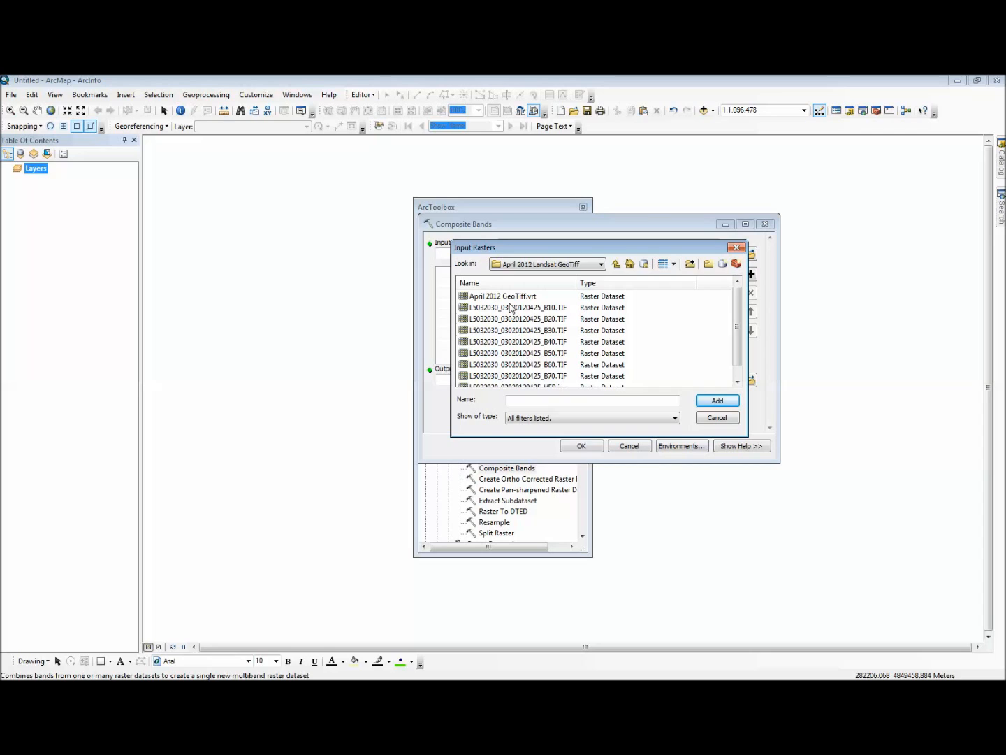
pyautogui.click(513, 308)
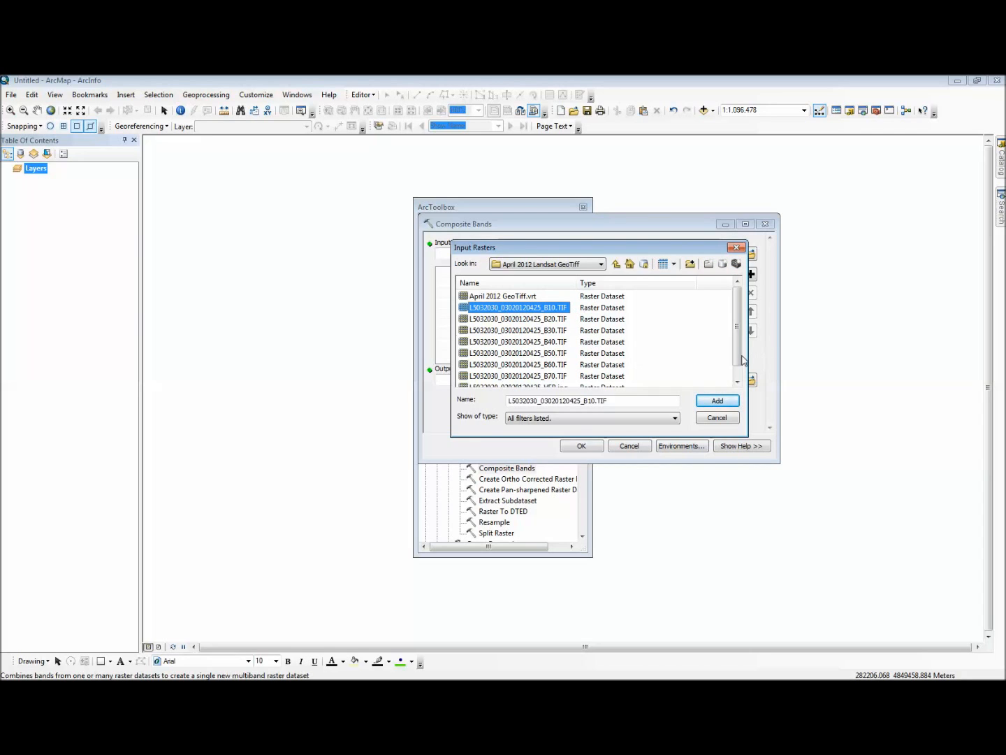
pyautogui.scroll(-3)
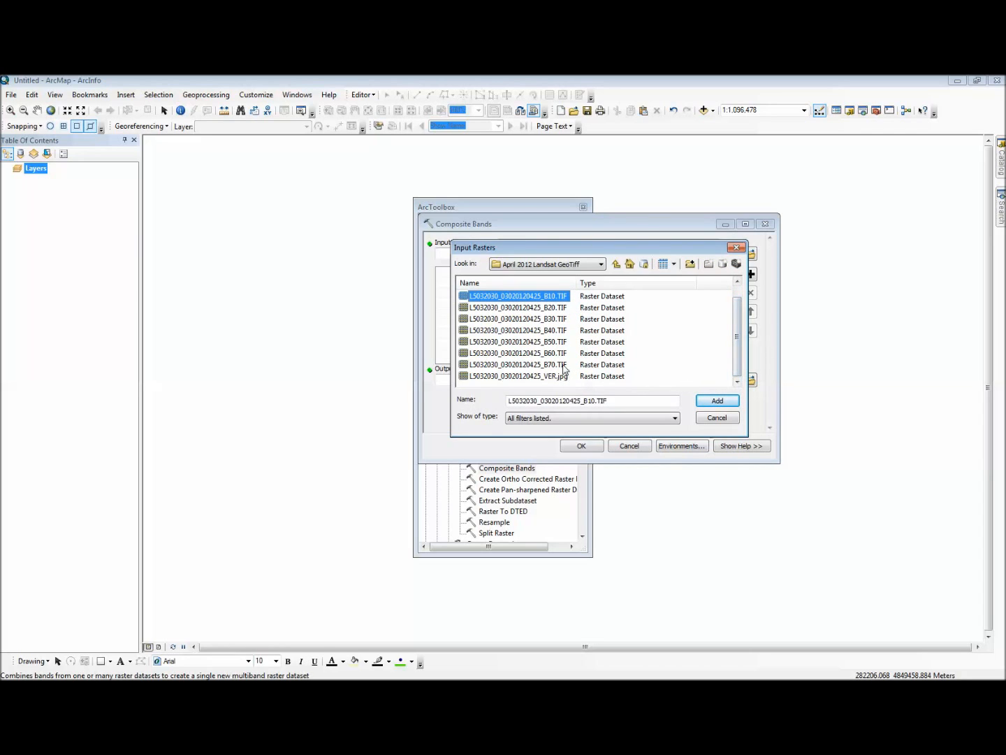
pyautogui.click(716, 399)
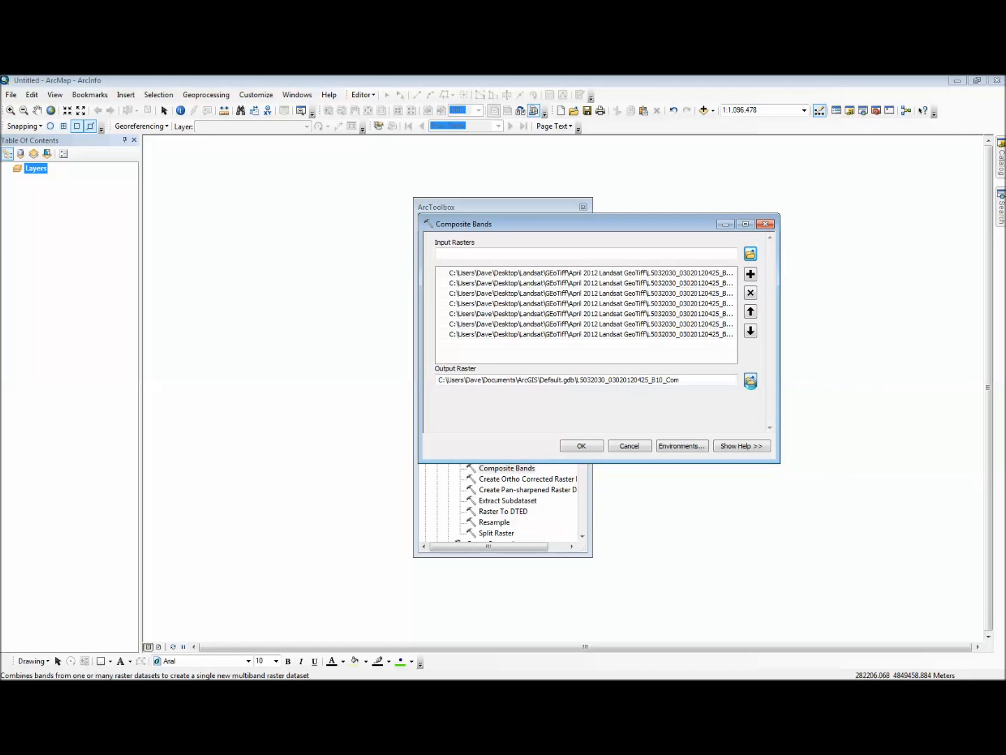
# Save the composite output as 'Composite' in Desktop\Landsat\GEoTiff and run the tool
pyautogui.click(750, 382)
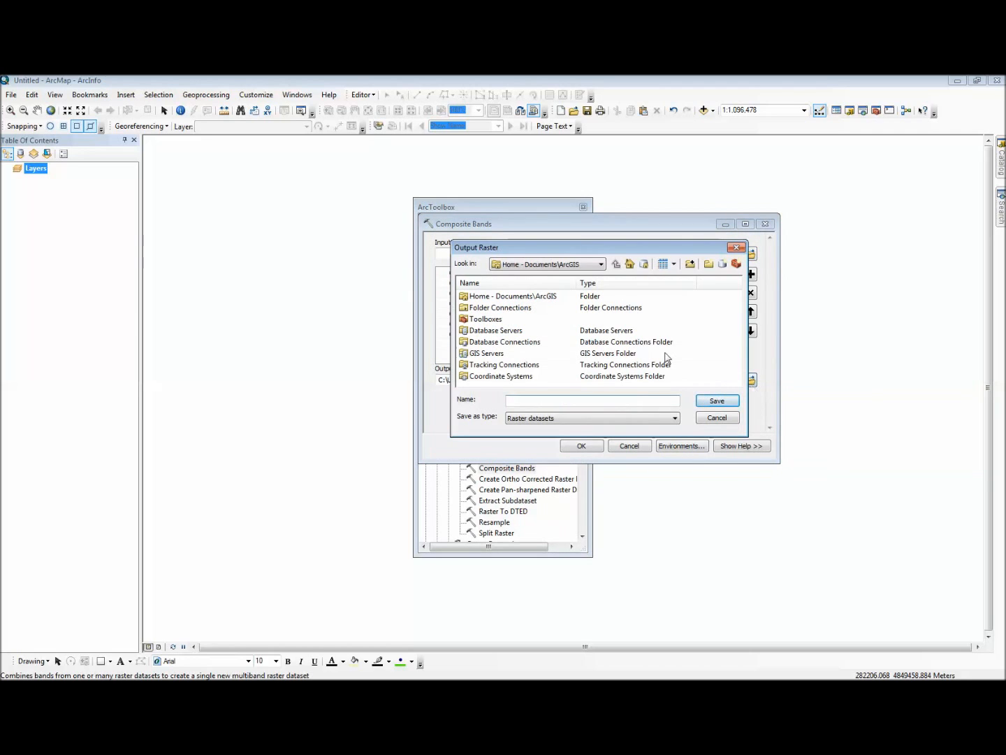
pyautogui.click(599, 263)
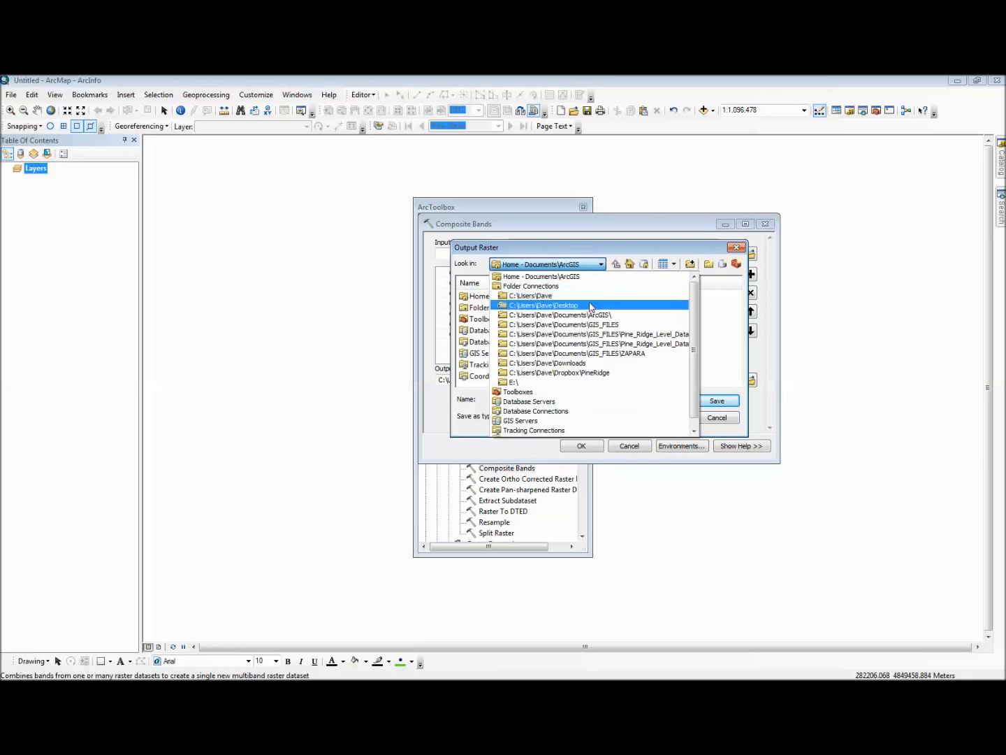
pyautogui.click(545, 304)
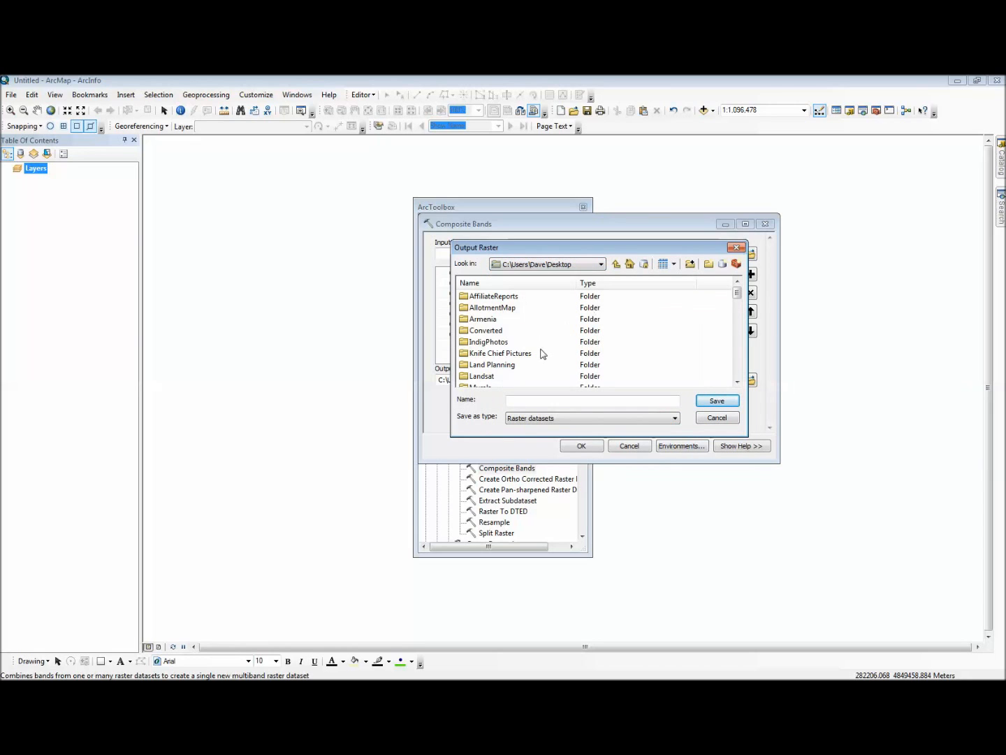
pyautogui.doubleClick(482, 376)
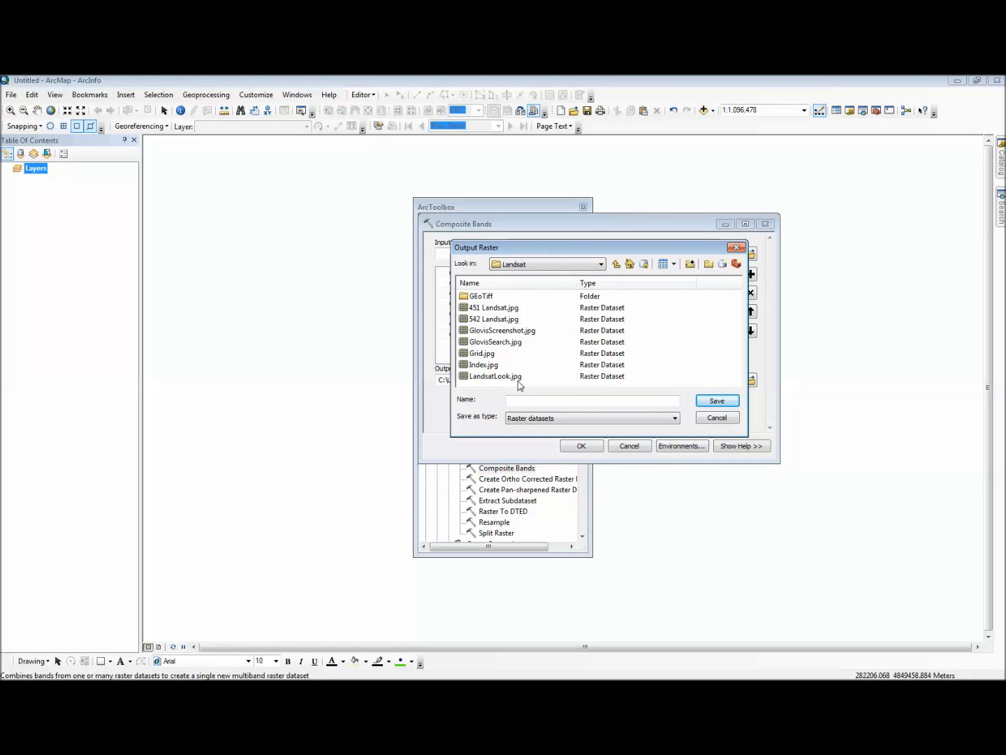
pyautogui.doubleClick(479, 295)
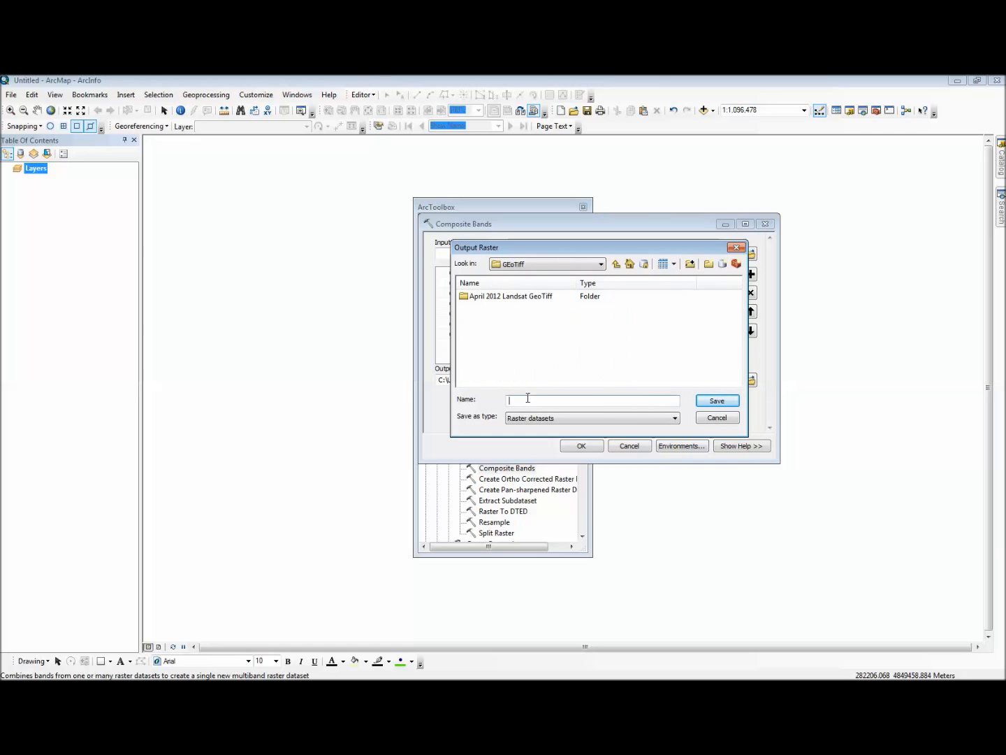
pyautogui.write('Composite')
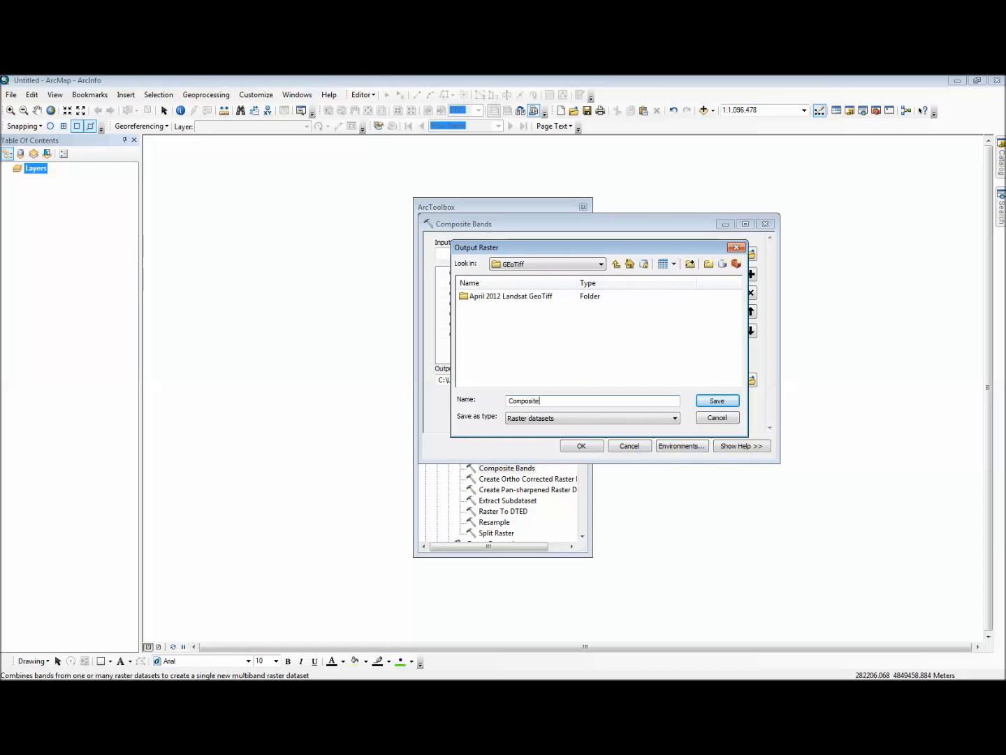
pyautogui.click(716, 400)
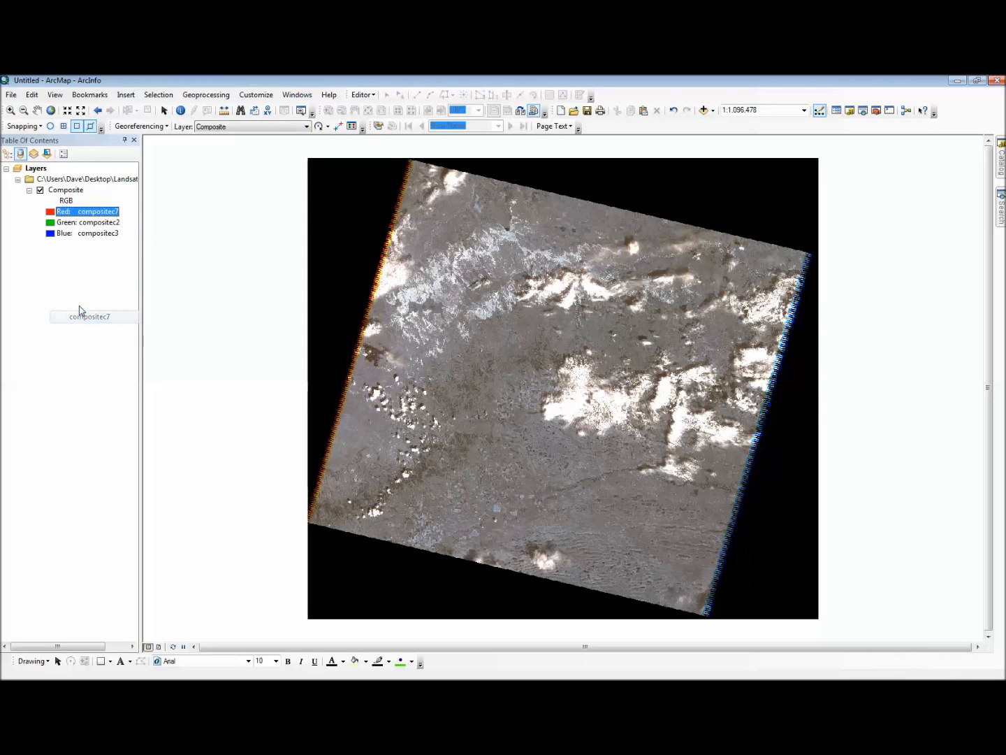
# Assign band 4 to green and band 2 to blue for a 7-4-2 Composite display
pyautogui.click(87, 211)
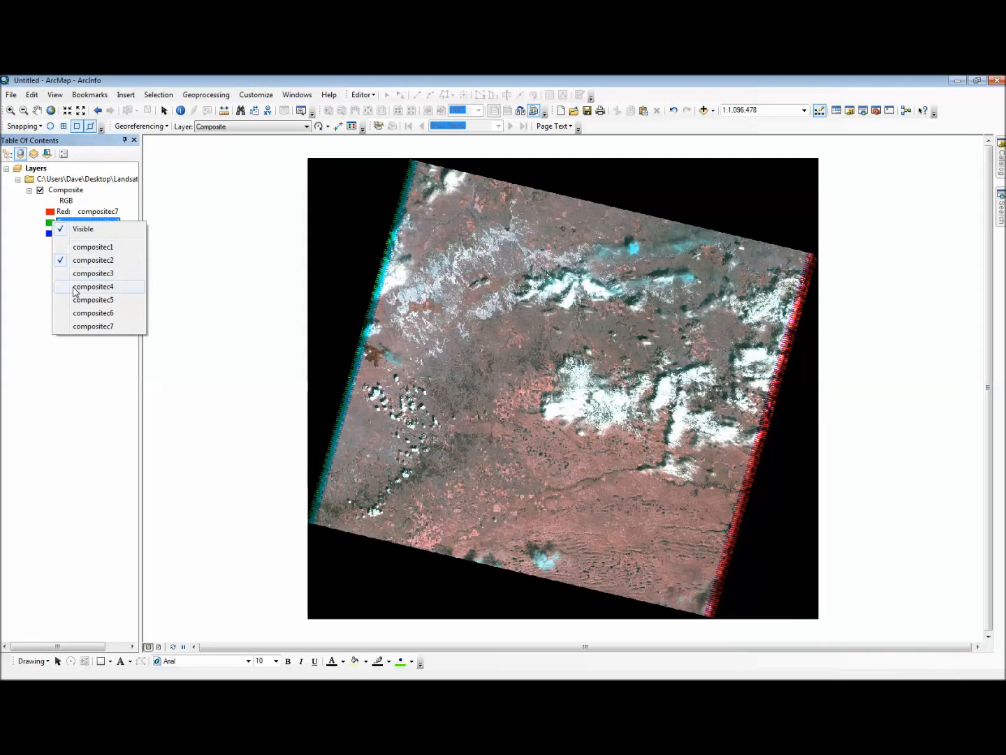
pyautogui.click(93, 286)
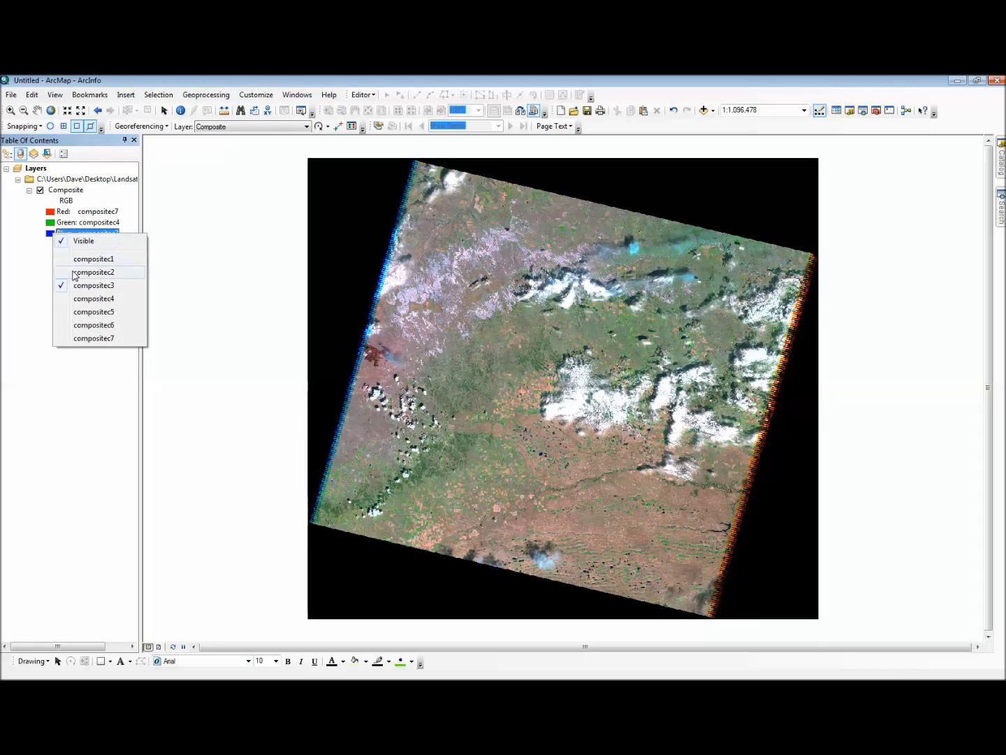
pyautogui.click(93, 272)
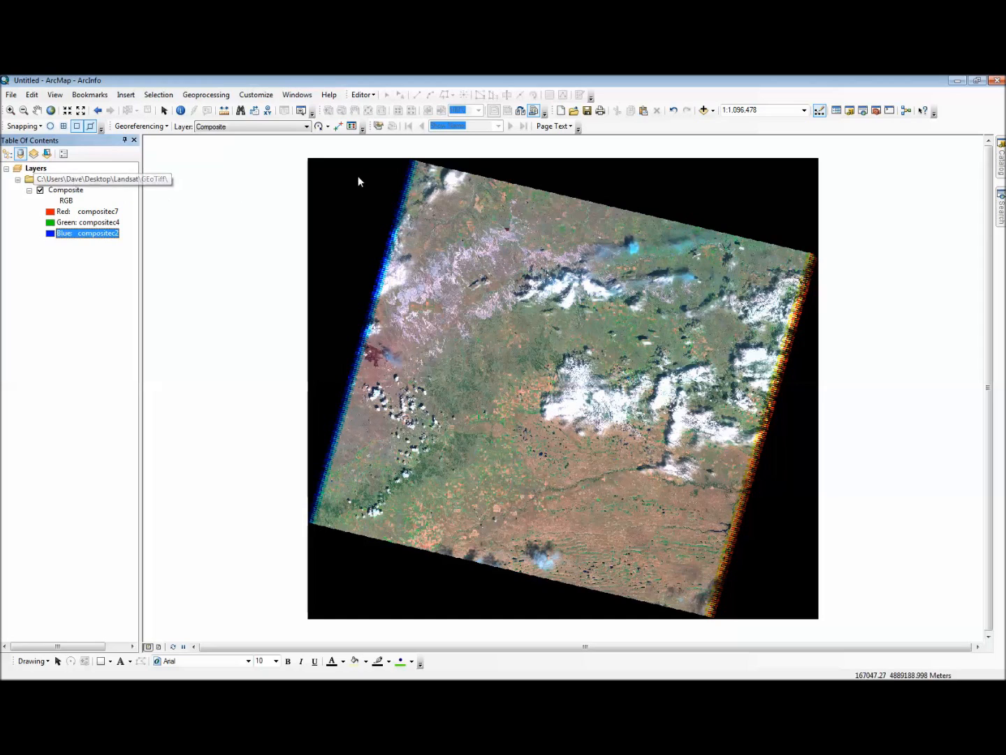
pyautogui.click(700, 110)
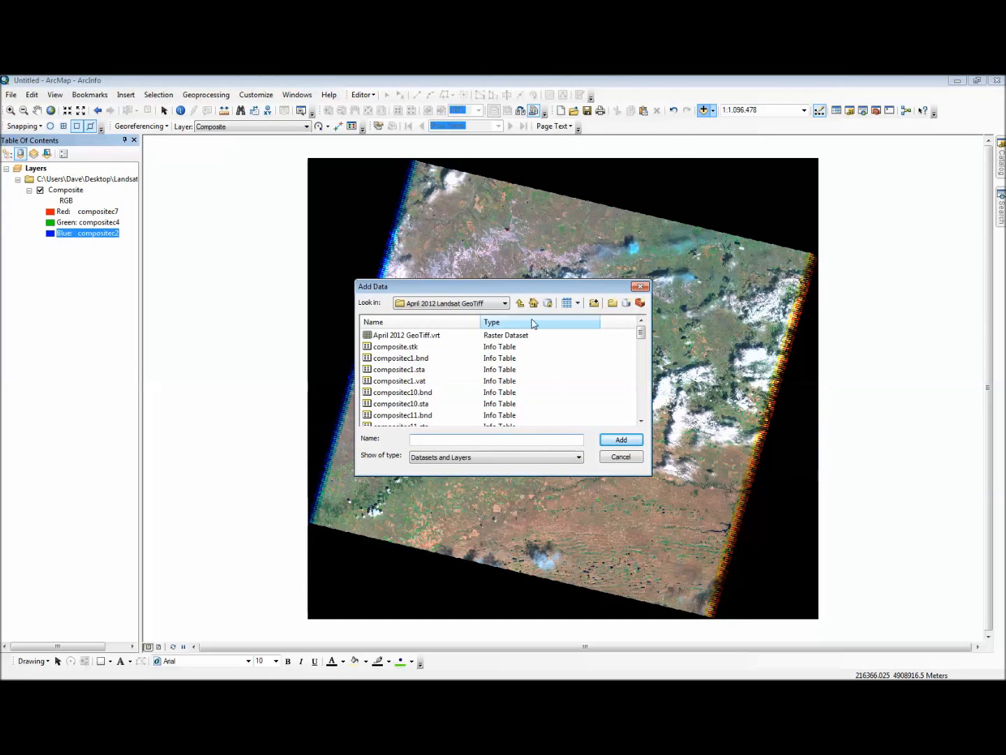
# Add 2011_District_Boundaries from GIS_FILES > Pine_Ridge_Level_Data > 2011 Pine Ridge Districts, dismissing the coordinate warning
pyautogui.click(504, 303)
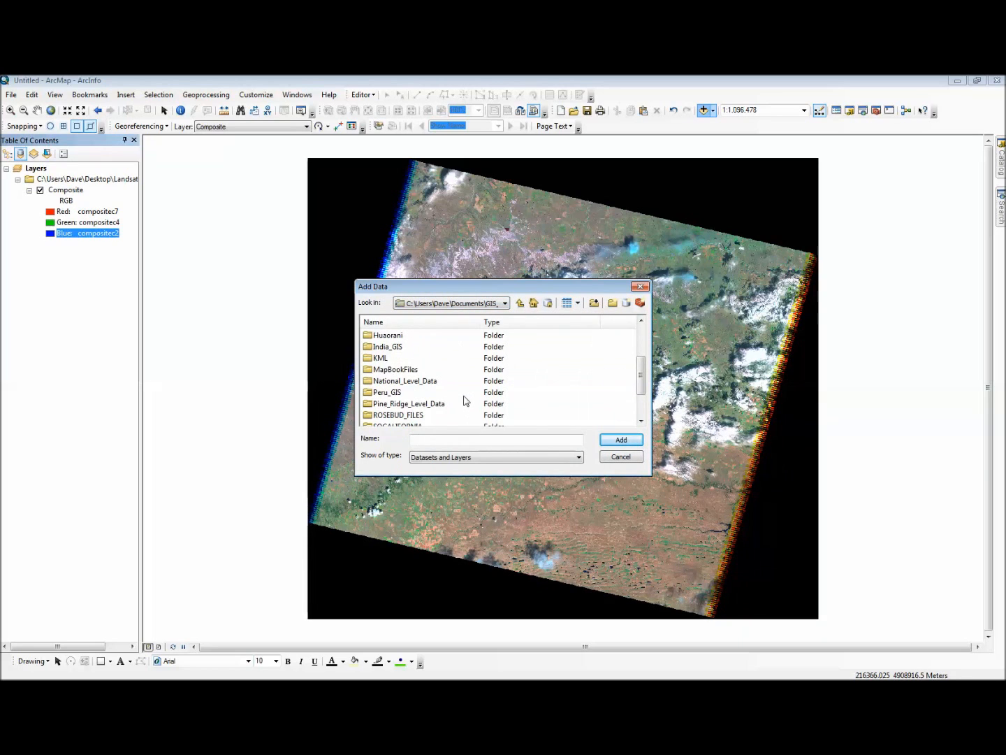
pyautogui.doubleClick(410, 403)
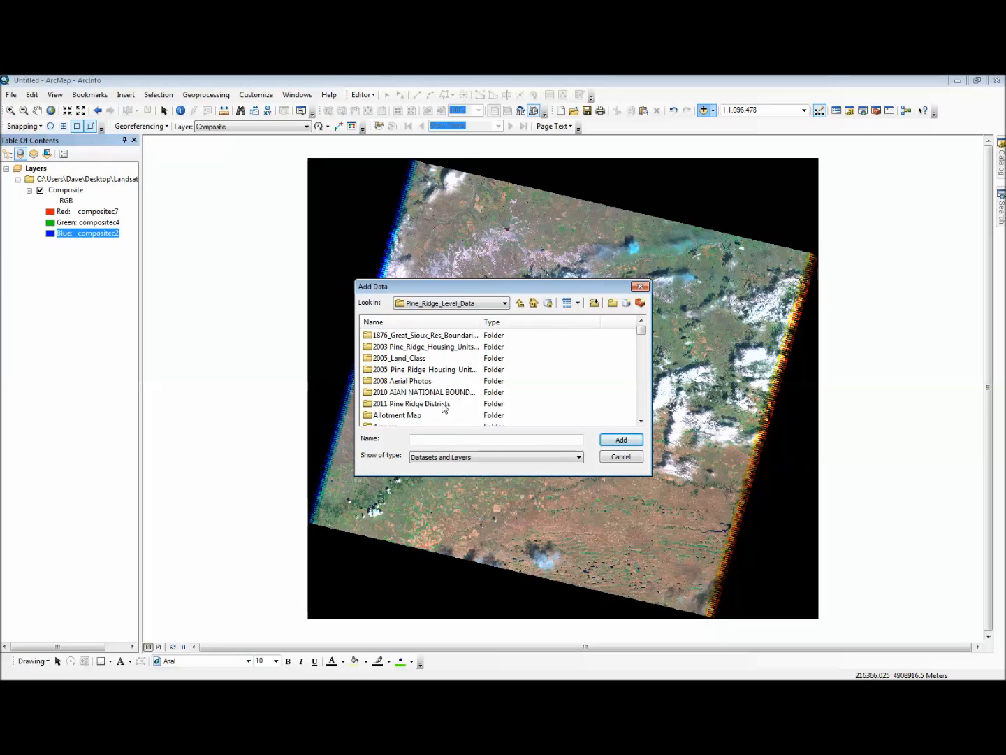
pyautogui.doubleClick(412, 403)
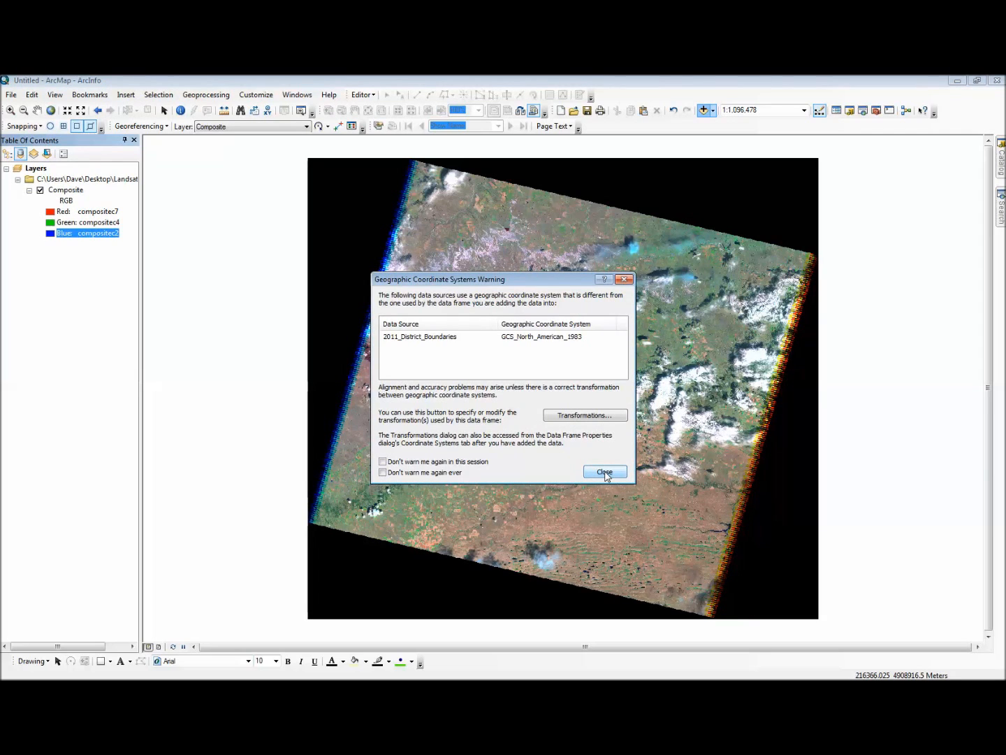
pyautogui.click(605, 471)
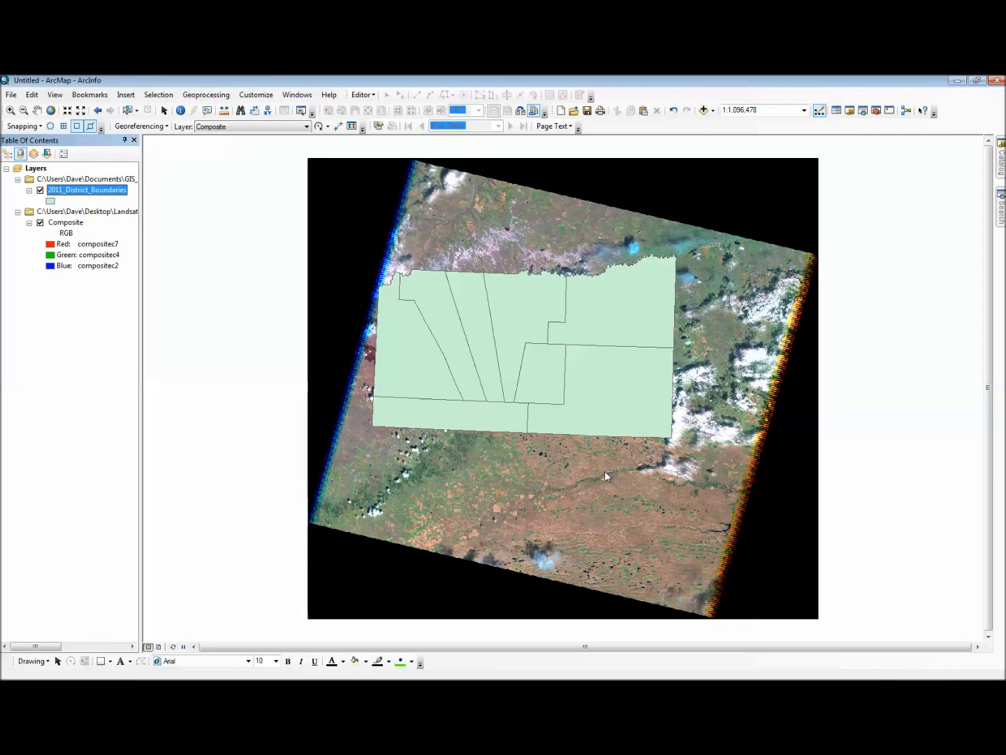